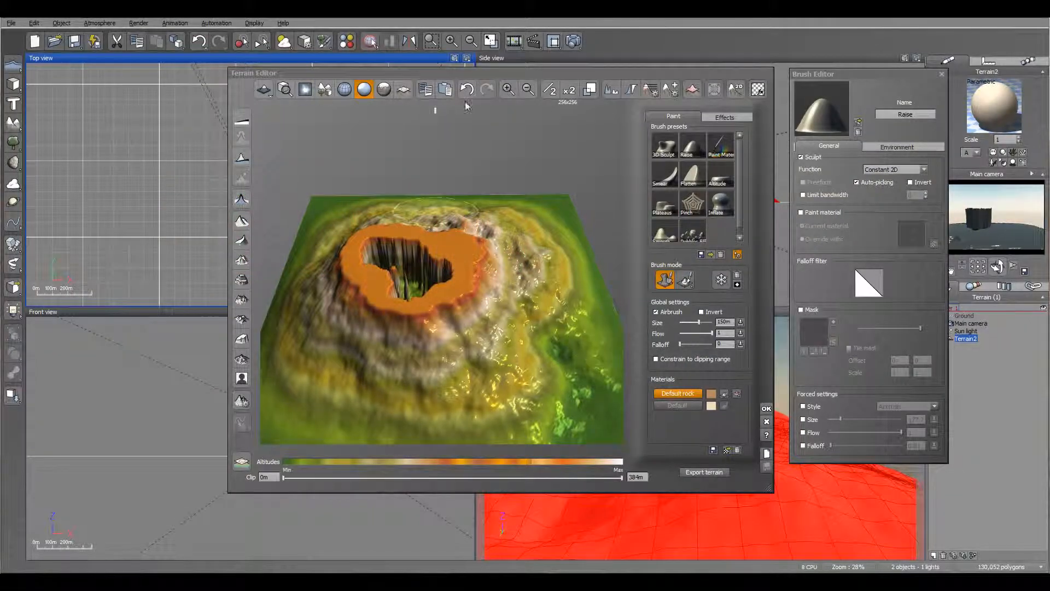
Step: Select the fractal tool and bring up the Fractal Terrain Options dialog
click(264, 88)
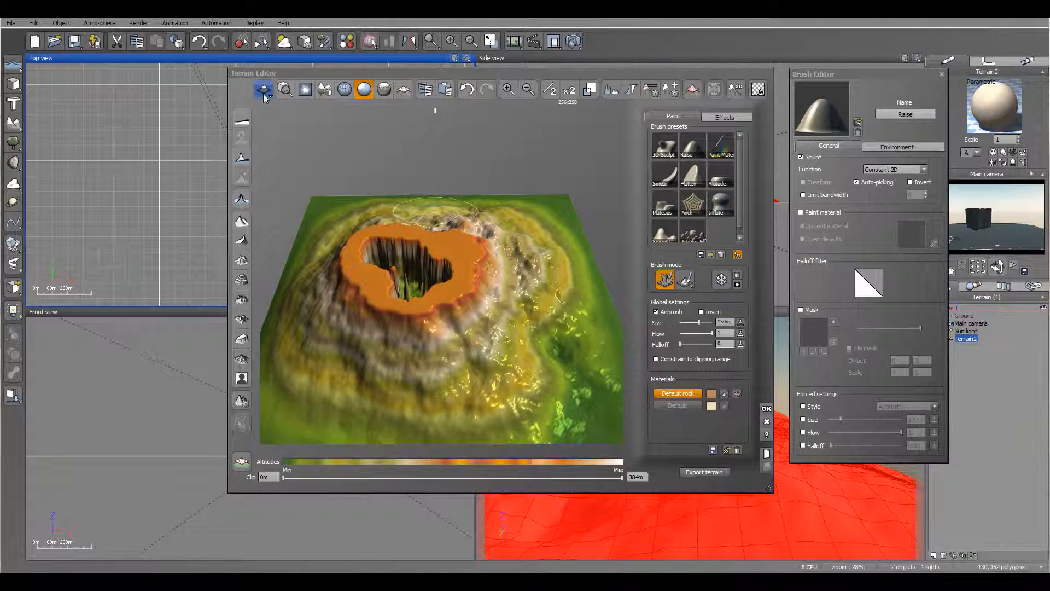
click(264, 88)
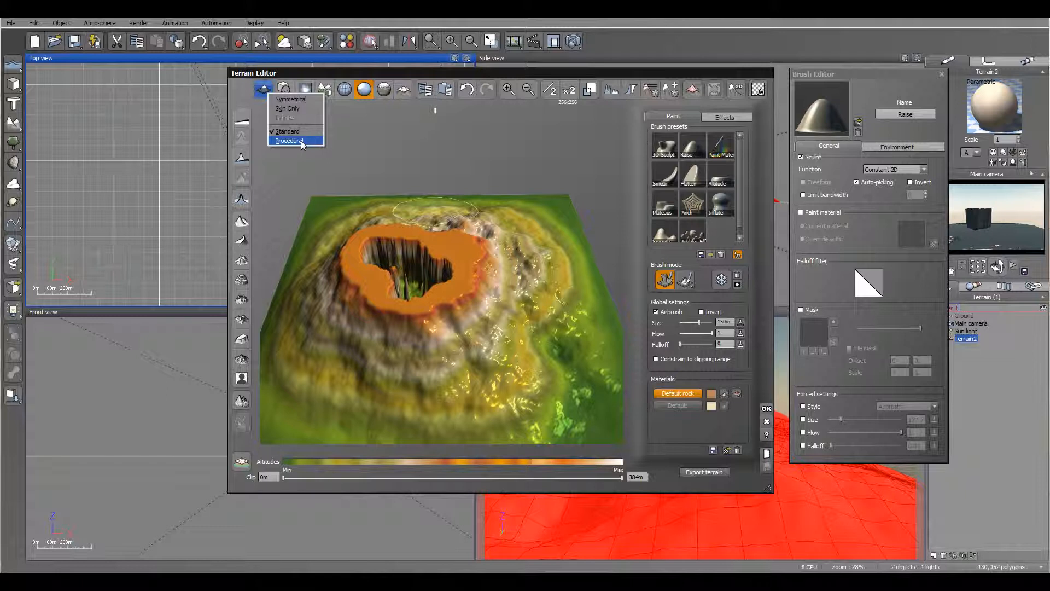
click(288, 141)
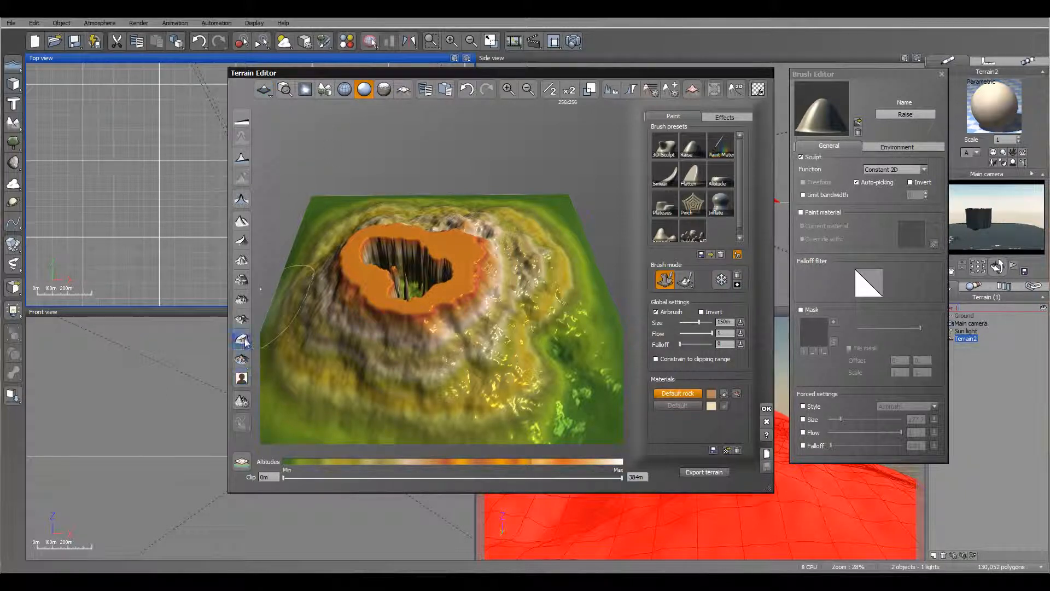
click(241, 401)
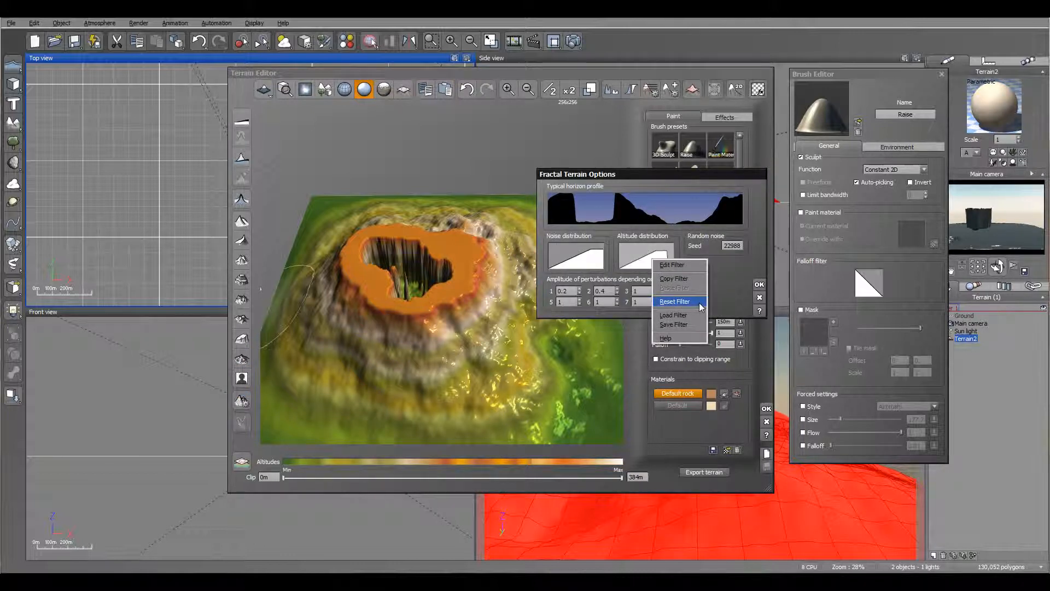
Step: Reset the altitude distribution filter and apply the fractal settings to the terrain
click(673, 301)
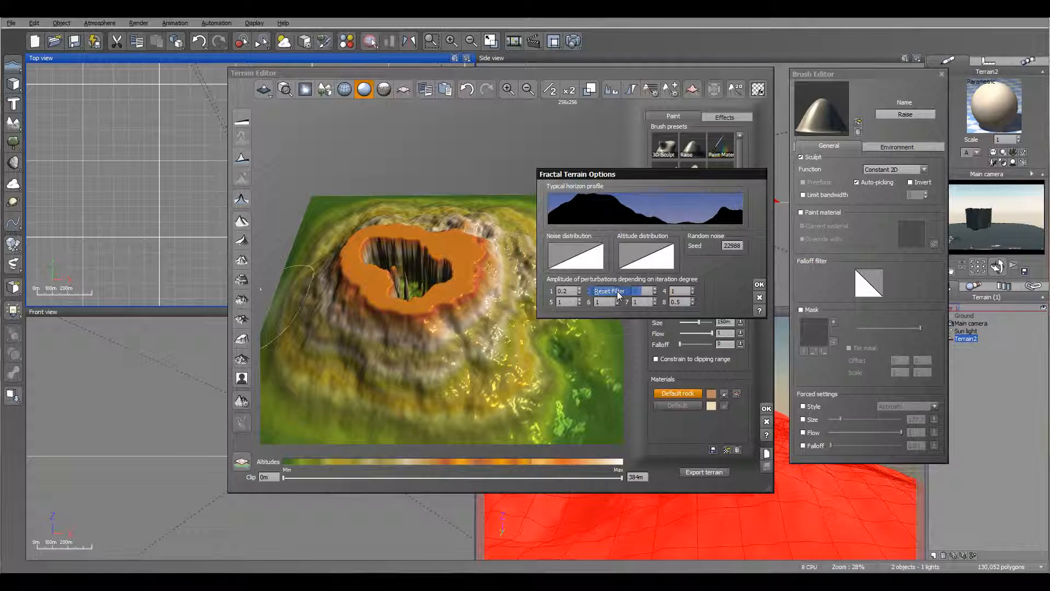
click(759, 284)
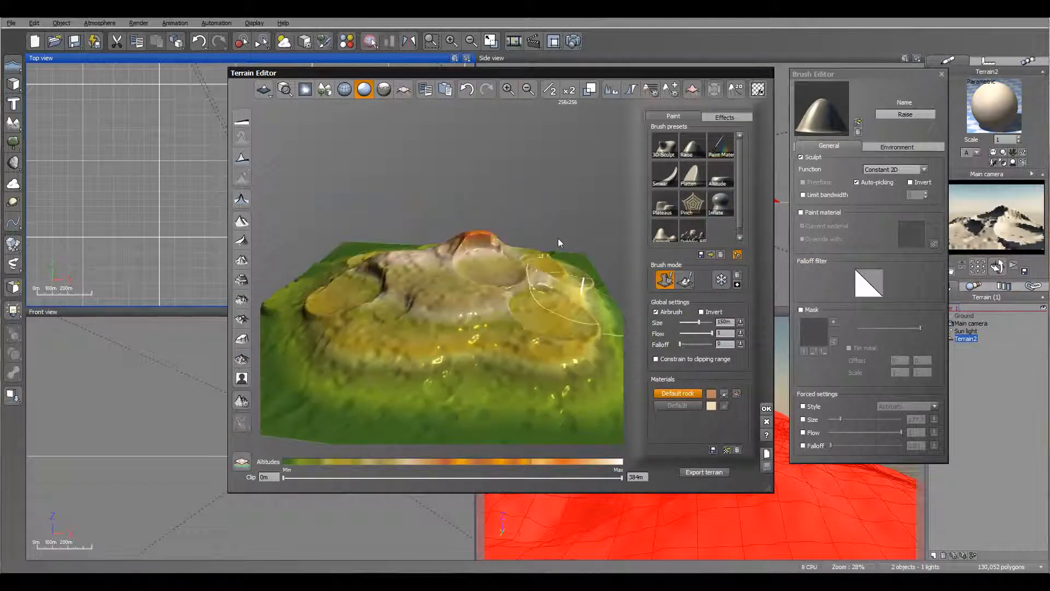
Step: Convert the terrain to Procedural, view its Proc altitude settings, then convert back to standard
click(264, 88)
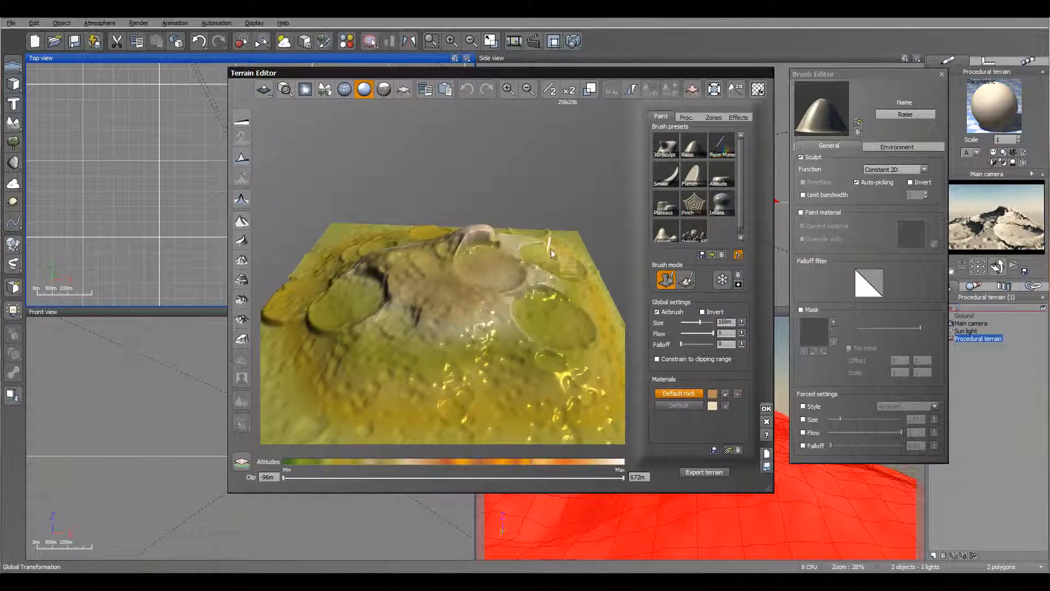
click(686, 117)
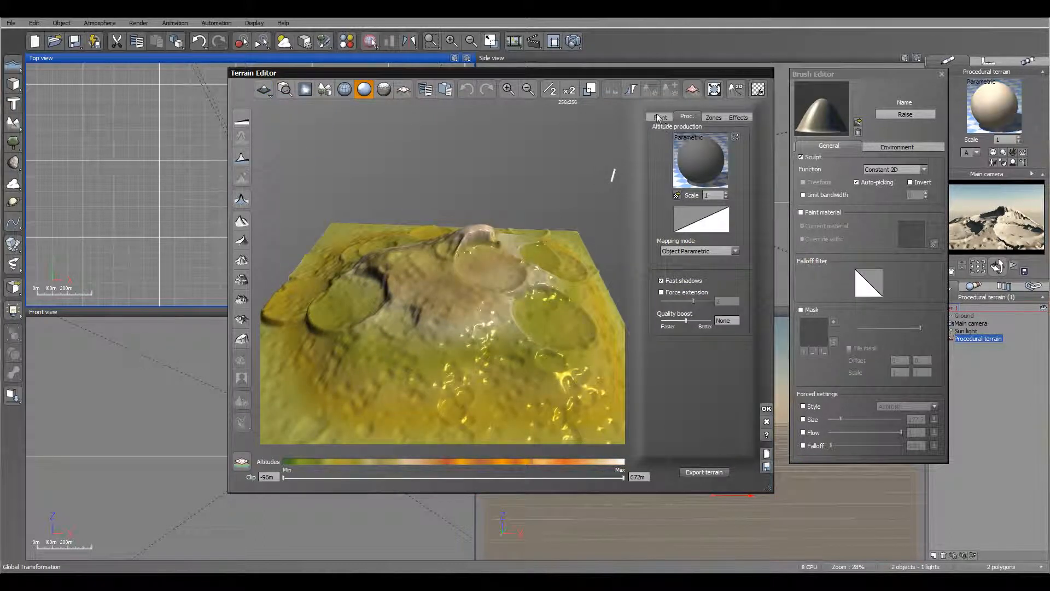
click(660, 117)
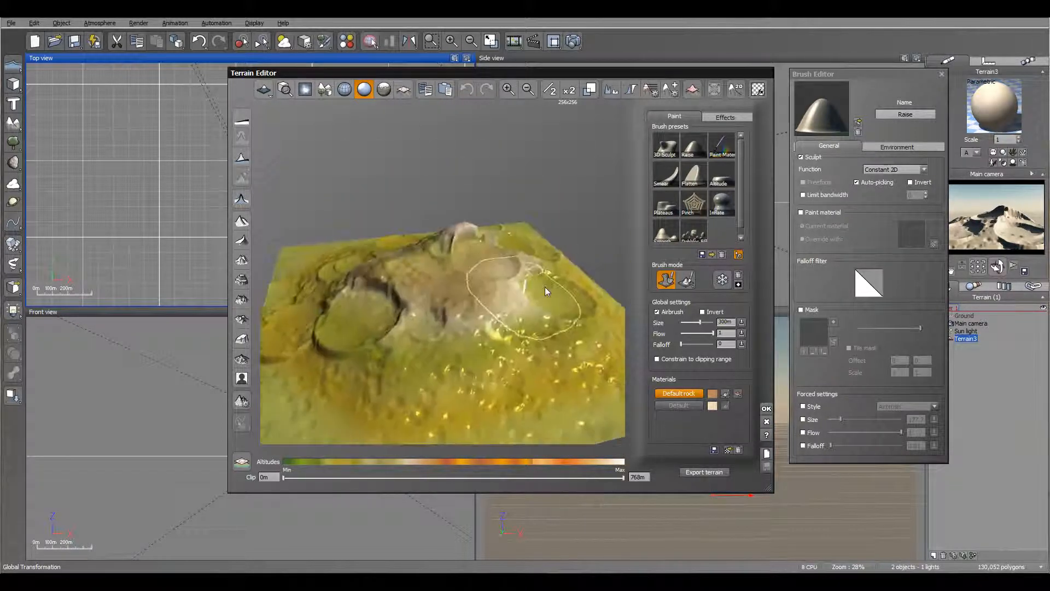
Step: Orbit the preview and switch the terrain type to Symmetrical from the dropdown
drag(543, 294, 455, 328)
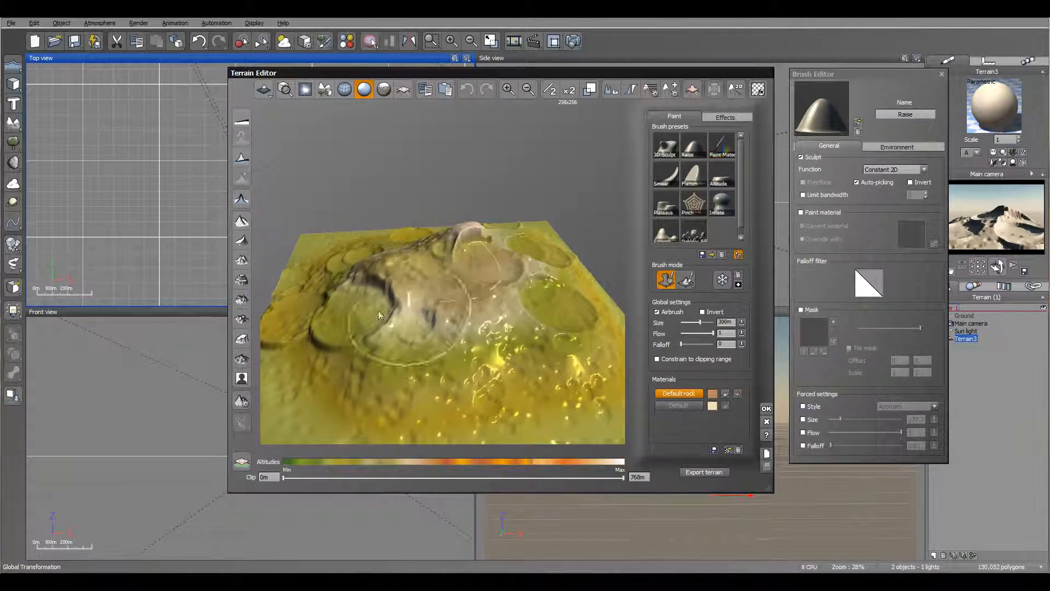
click(263, 88)
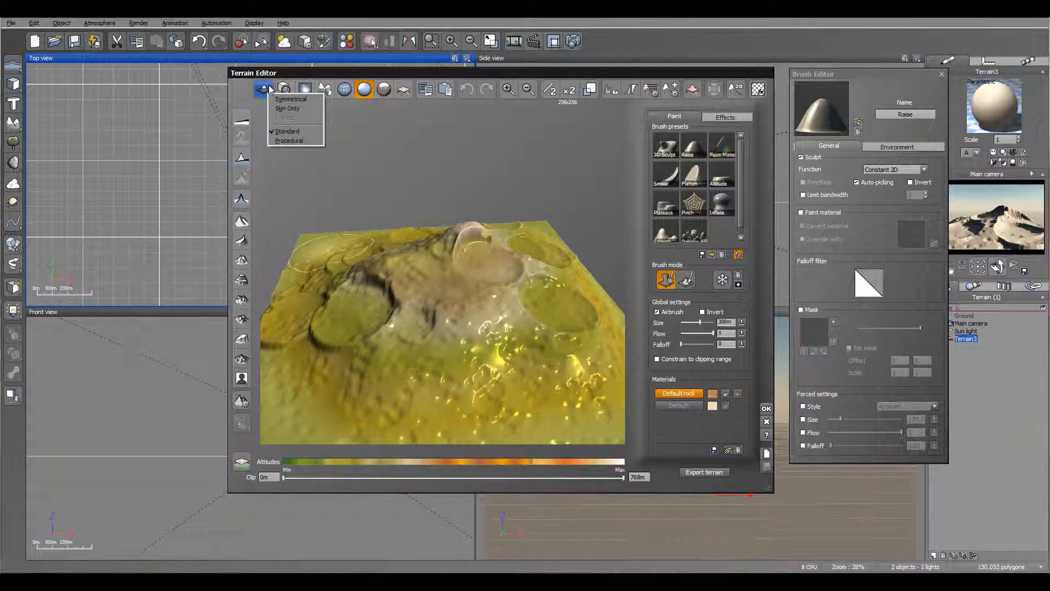
mouse_move(287, 108)
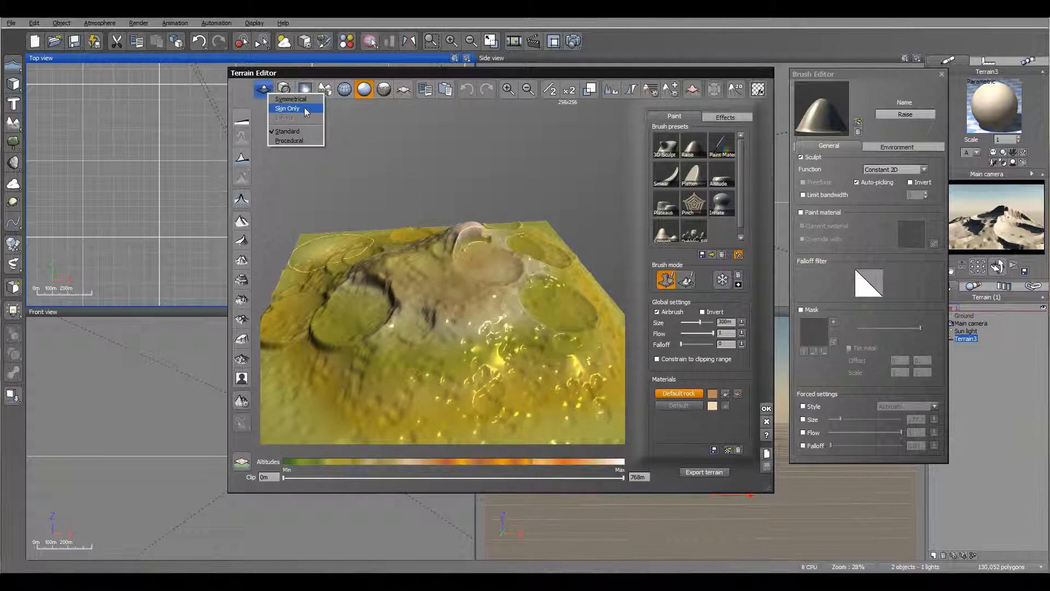
mouse_move(290, 99)
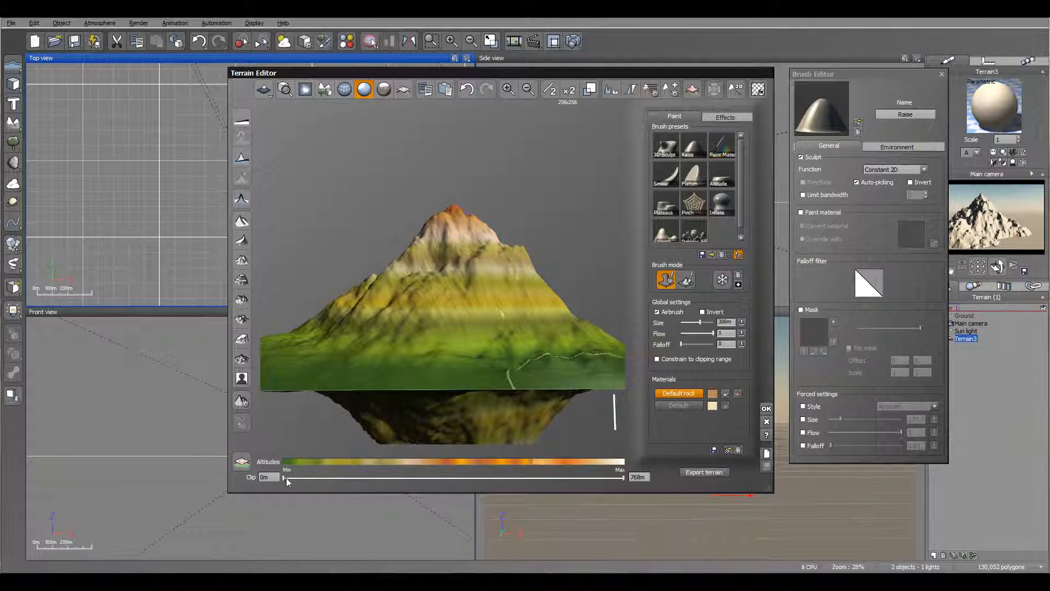
Step: Clip away the lowest altitudes with the Clip range slider, up to about 70.4 m
drag(283, 478, 328, 477)
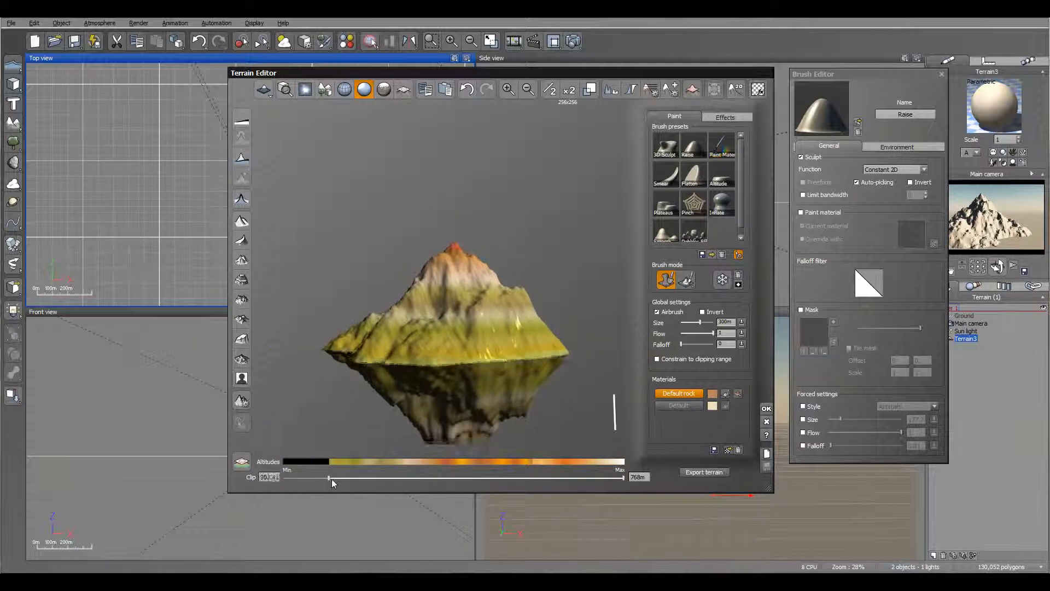
drag(328, 478, 318, 478)
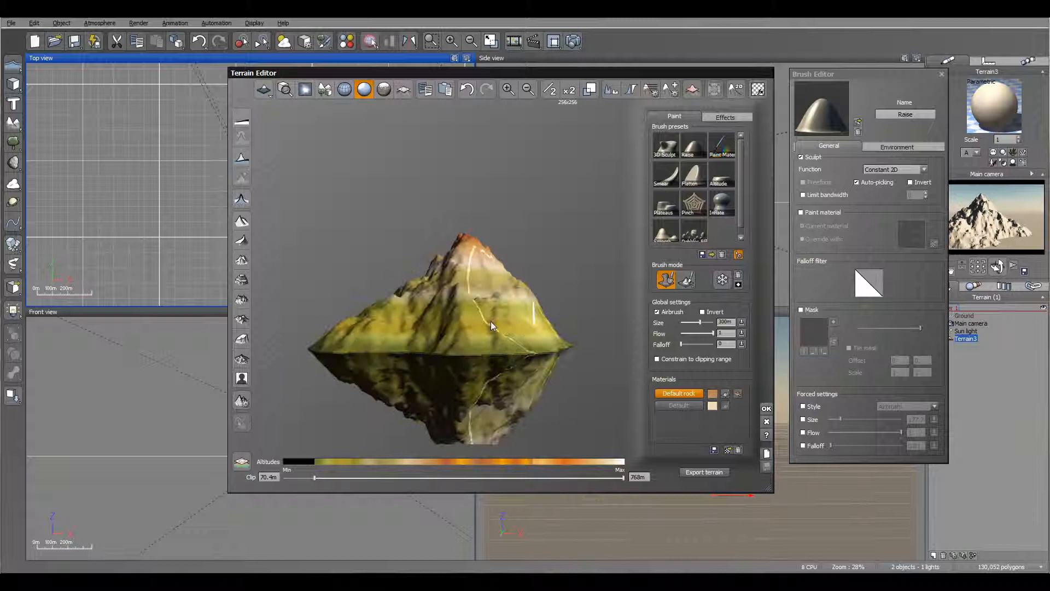
drag(492, 326, 458, 294)
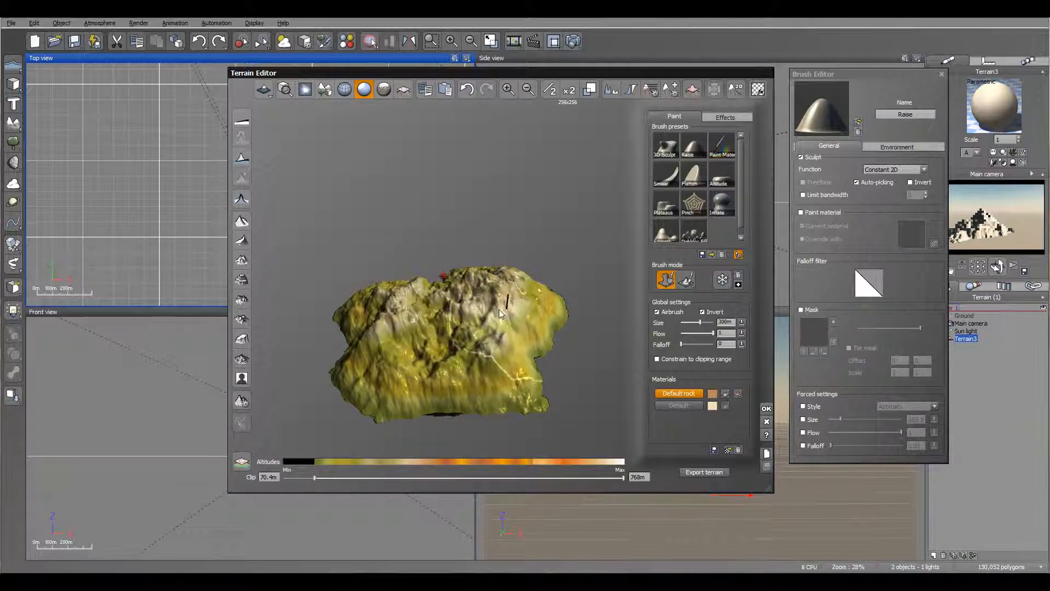
Step: Sculpt the remaining peak down with an inverted brush into a broad craggy mass
drag(499, 312, 469, 221)
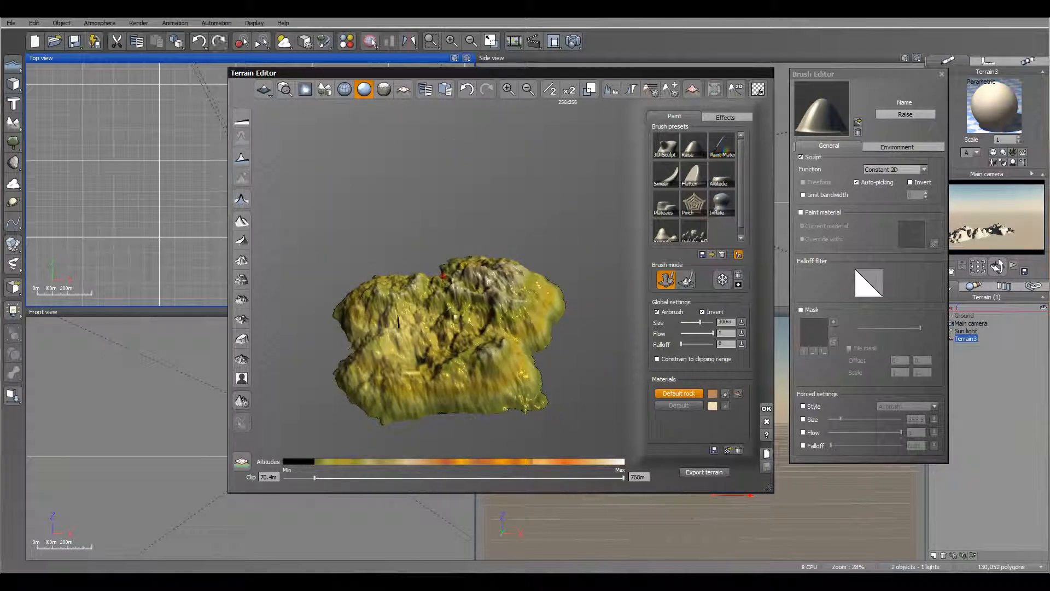
click(455, 318)
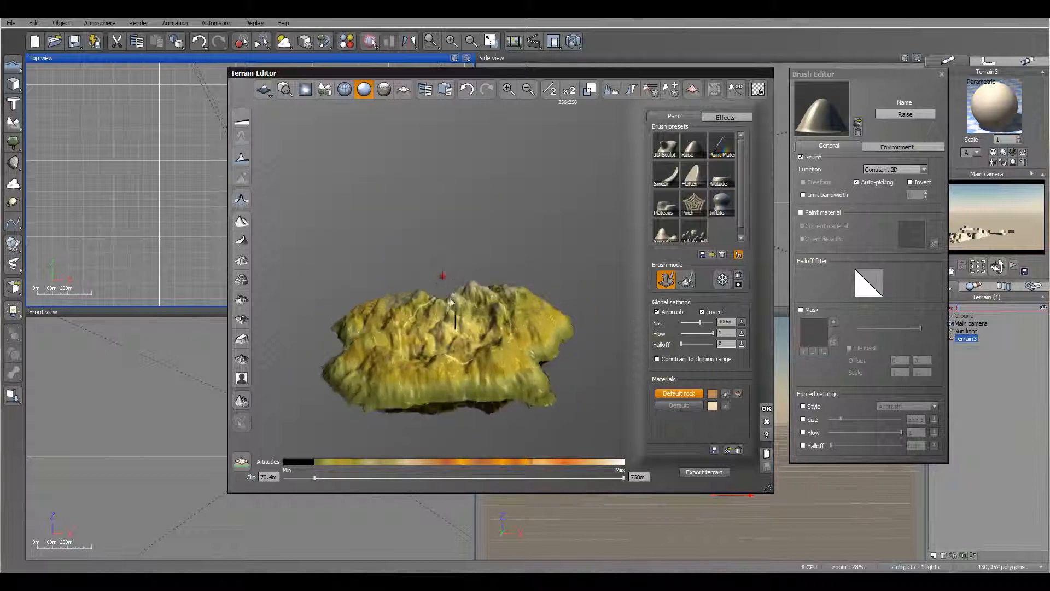
drag(315, 477, 312, 476)
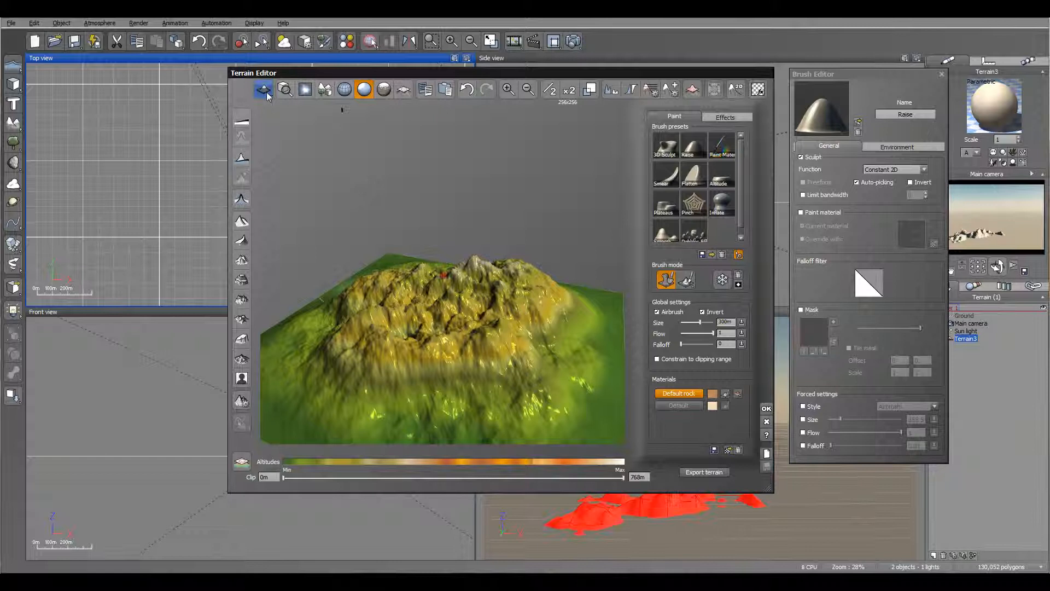
Step: Switch the terrain type between Standard and Symmetrical, ending on Standard with clip reset
click(263, 89)
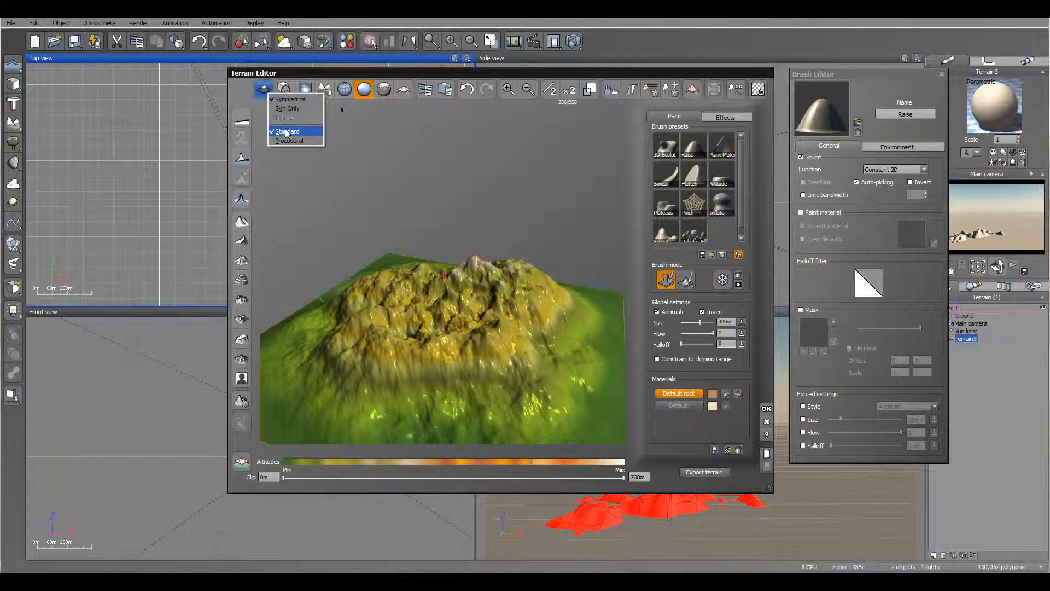
click(288, 131)
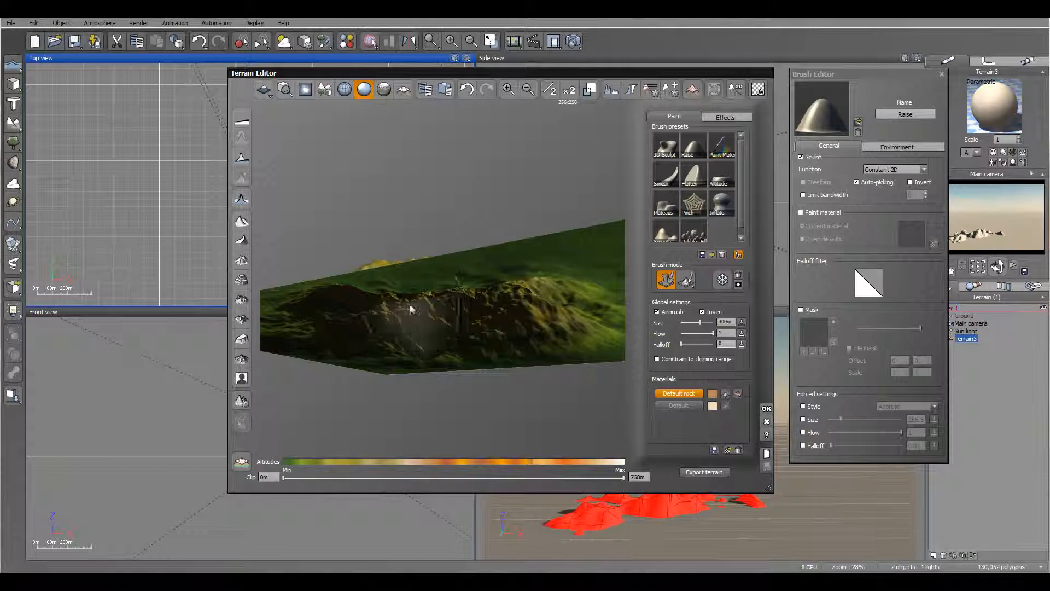
click(284, 89)
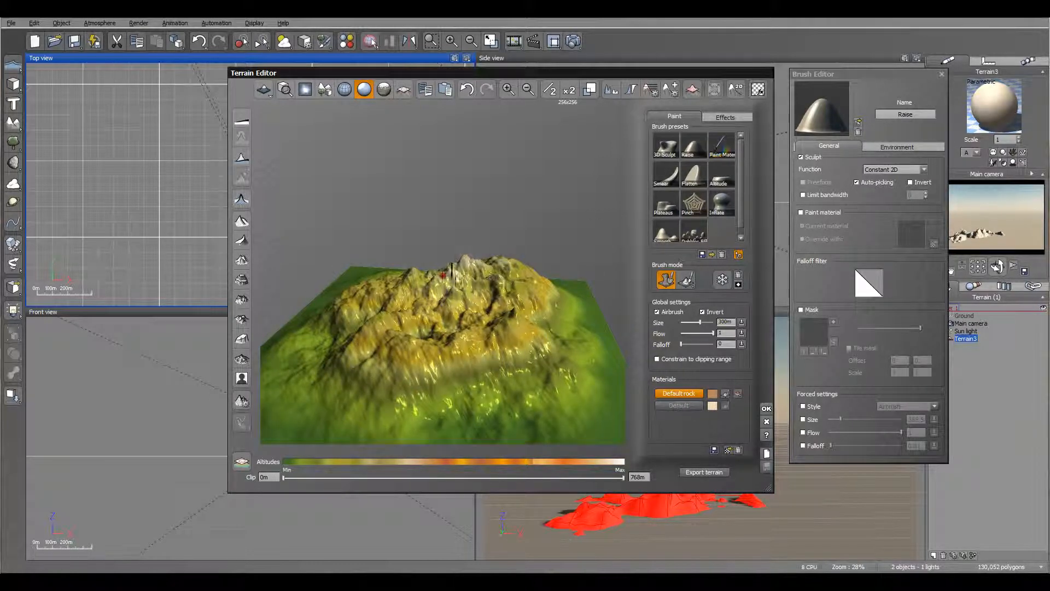
click(263, 89)
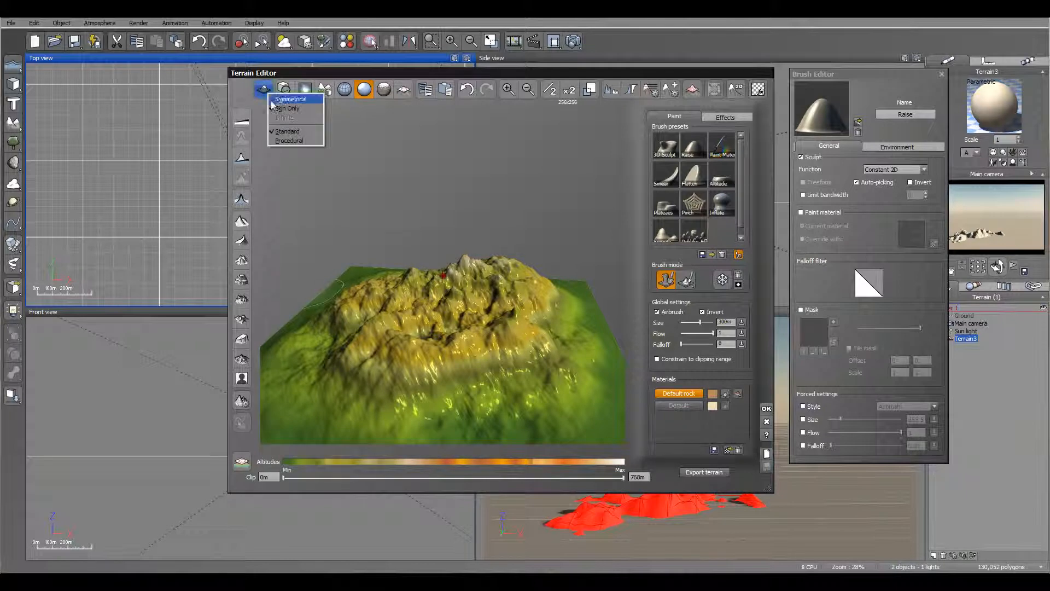
click(284, 89)
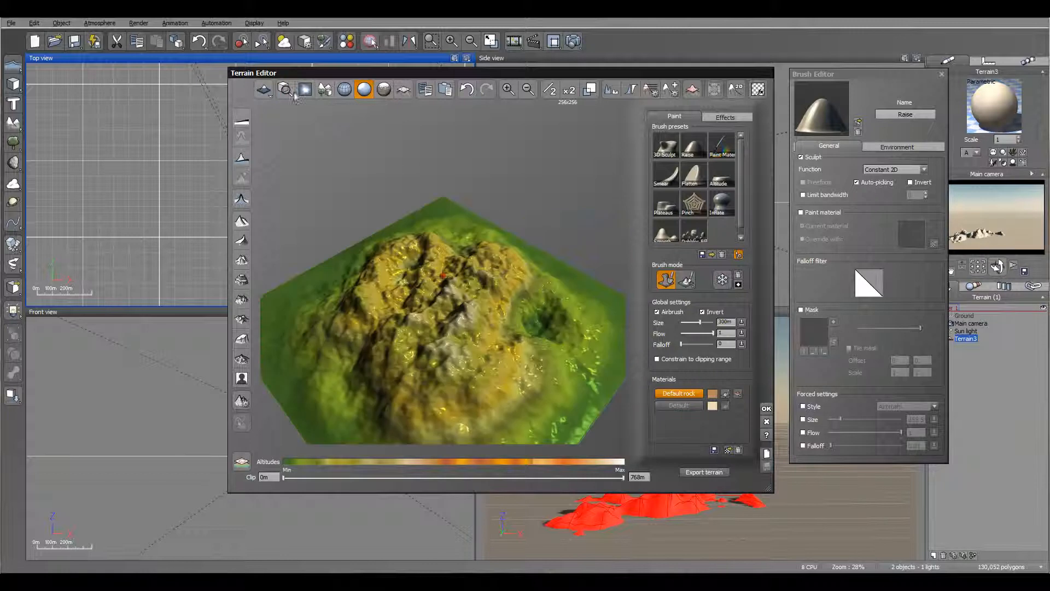
Step: Frame the whole square terrain patch in the Terrain Editor preview
click(305, 89)
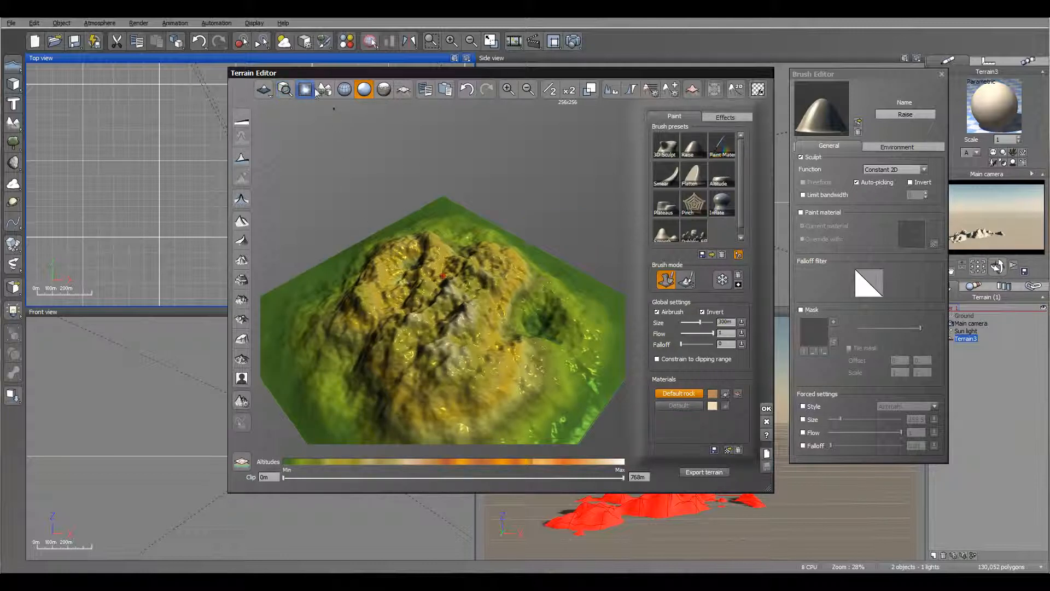
mouse_move(305, 90)
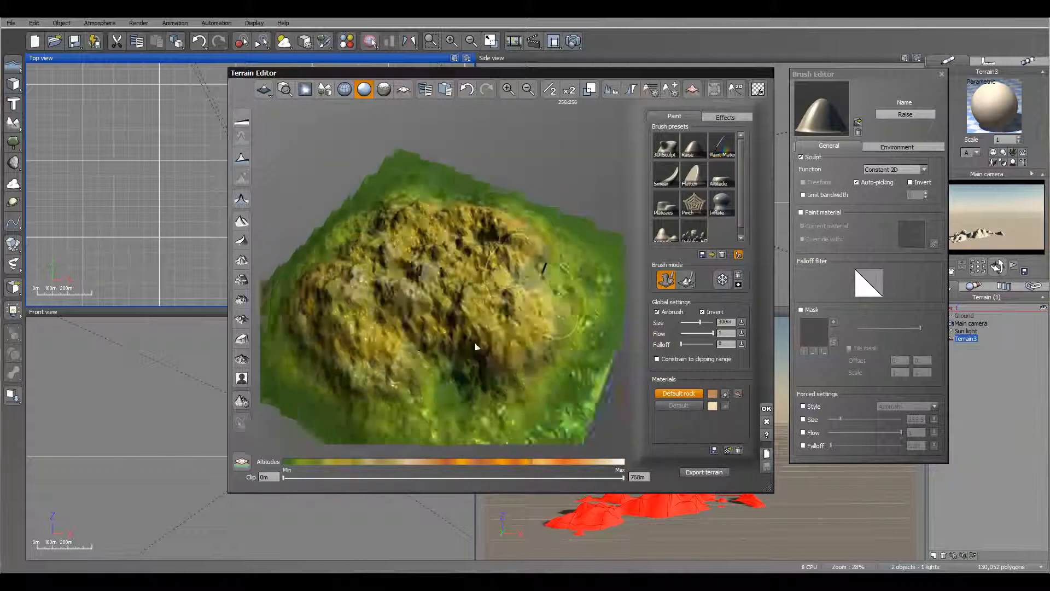
click(343, 89)
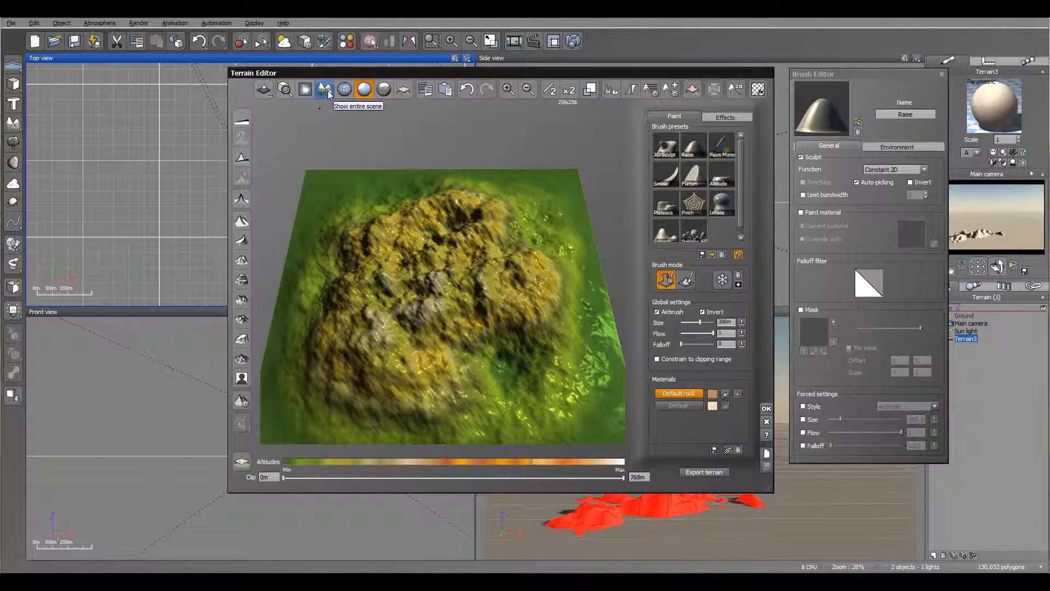
click(324, 89)
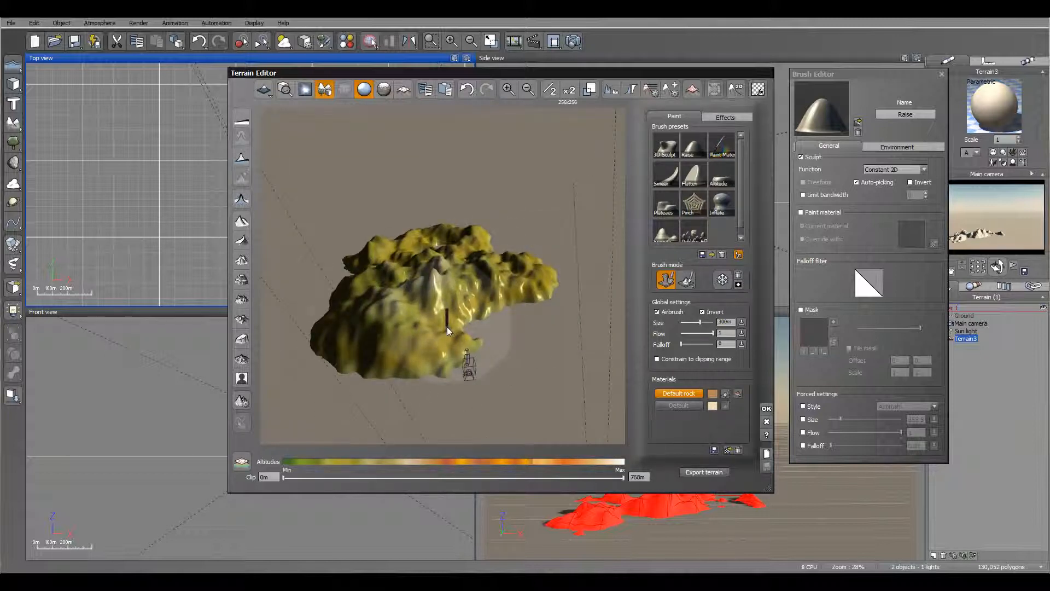
click(452, 312)
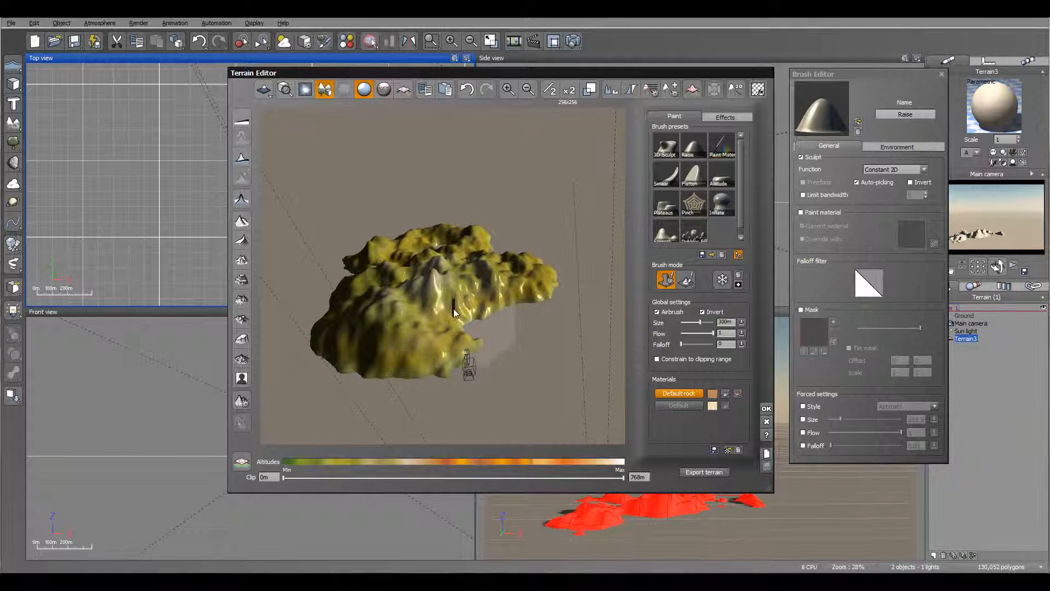
drag(453, 314, 533, 332)
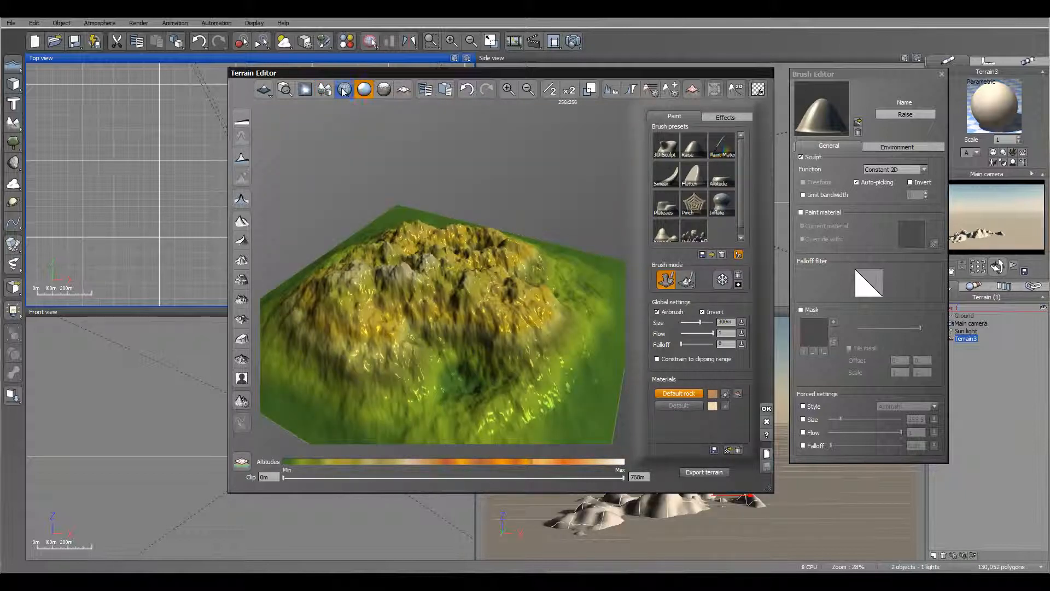
Step: Overlay the polygon wireframe on the shaded terrain preview
click(344, 88)
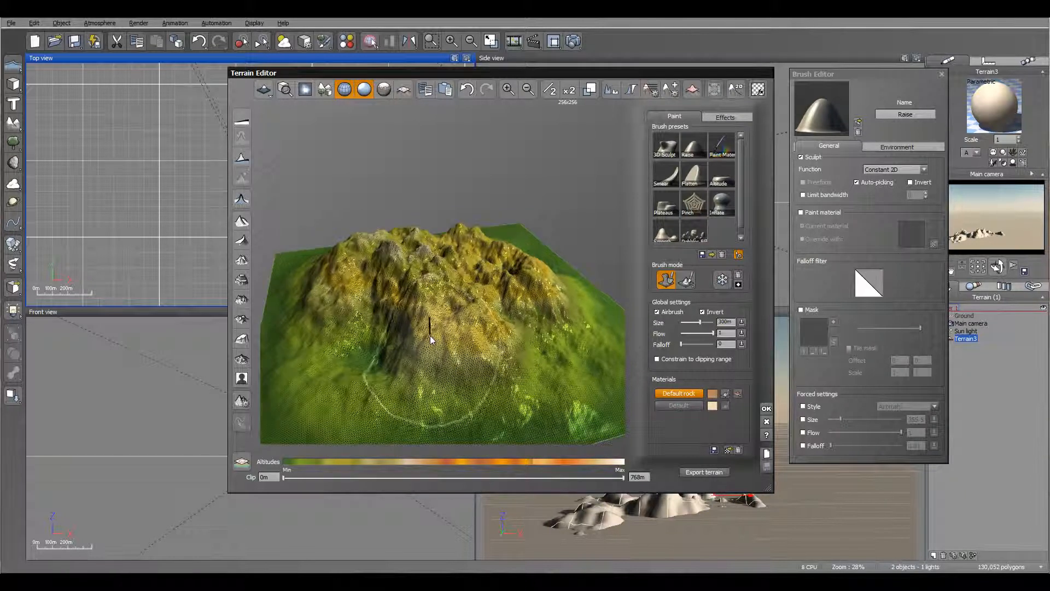
click(428, 338)
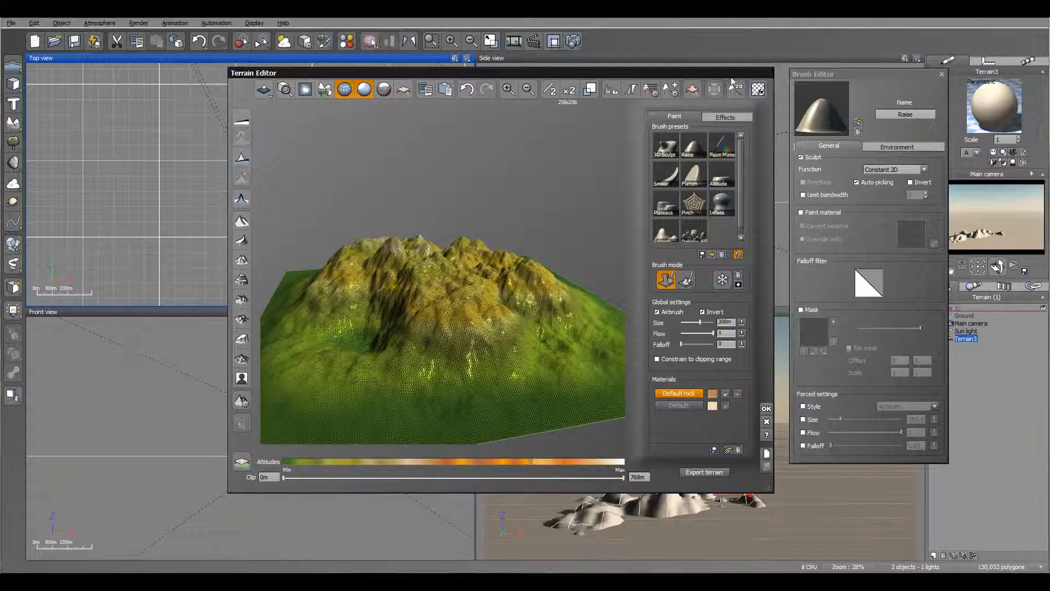
mouse_move(692, 87)
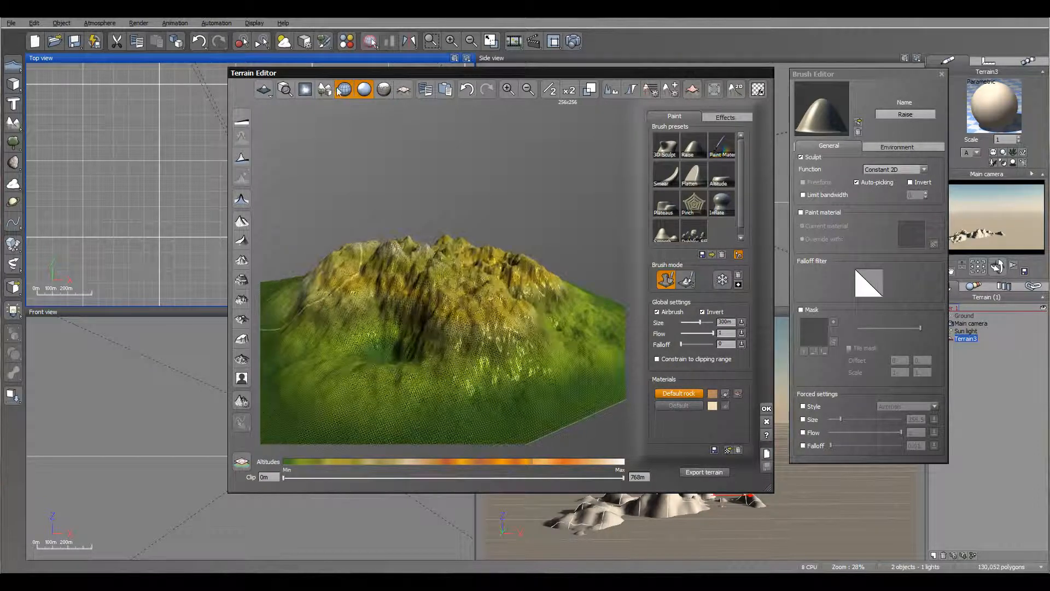
Step: Turn the wireframe overlay off and try the shading display buttons
click(363, 89)
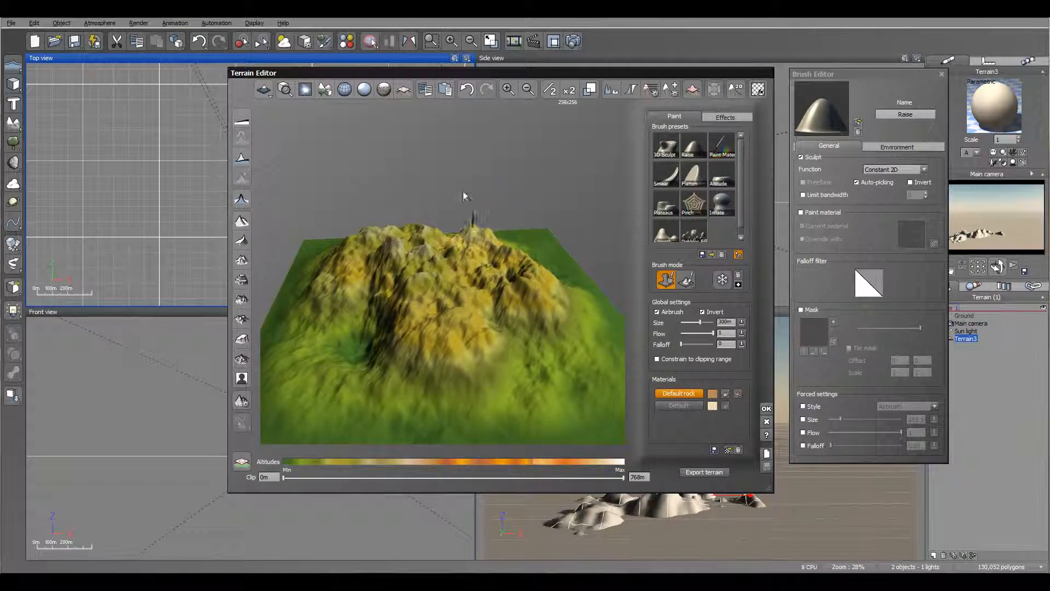
click(384, 88)
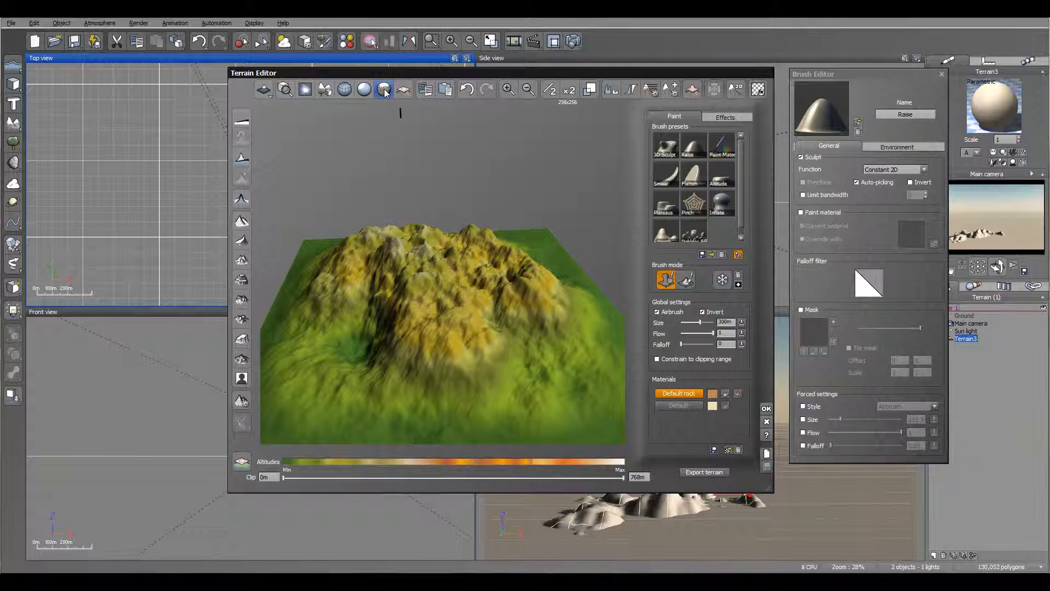
click(383, 89)
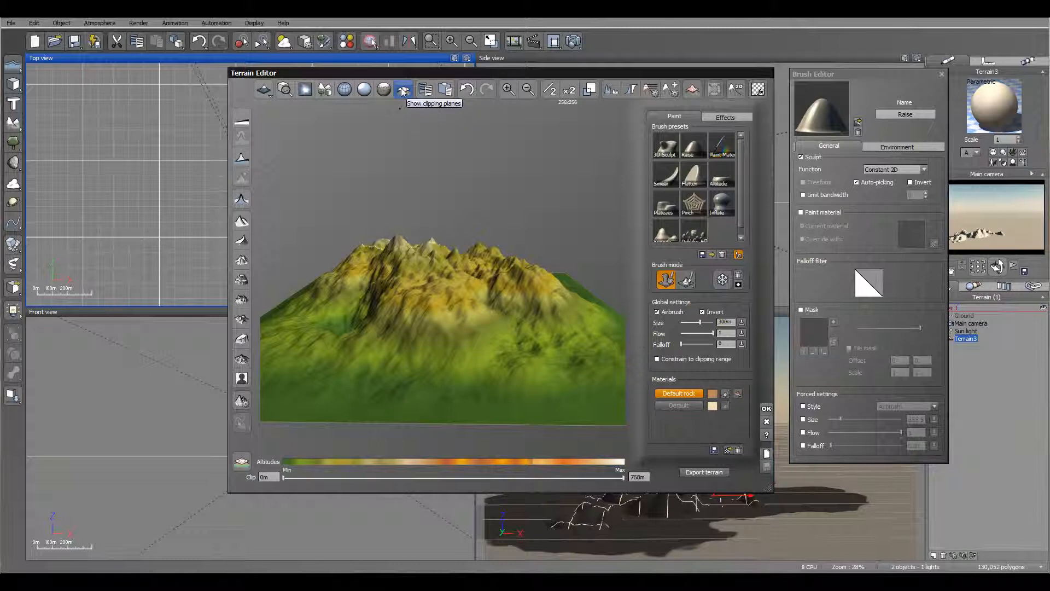
Step: Show the clipping planes, narrow the clip range and sculpt cliffs constrained to it
click(403, 88)
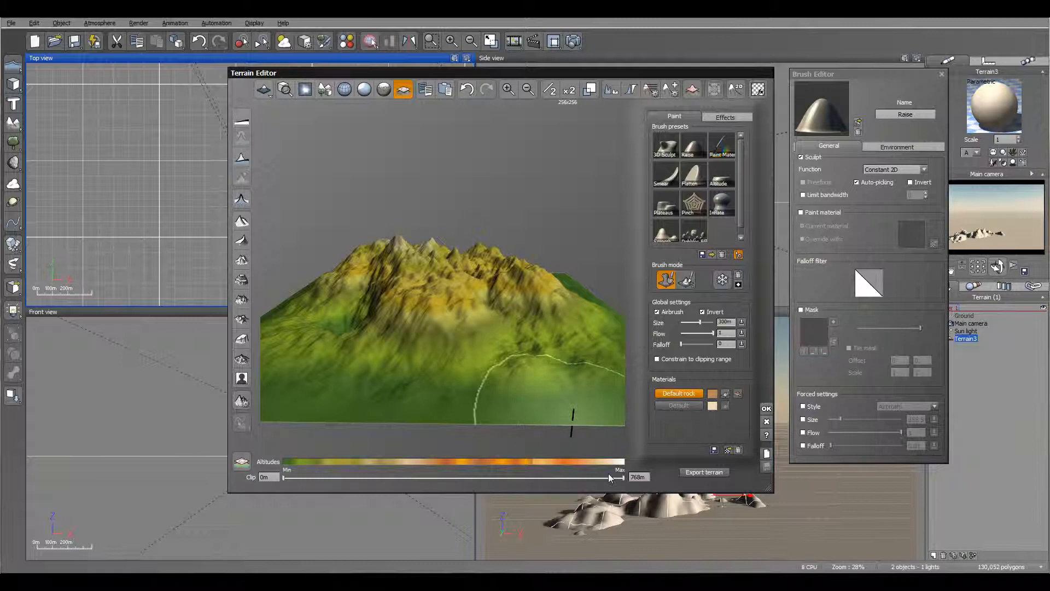
drag(609, 477, 347, 477)
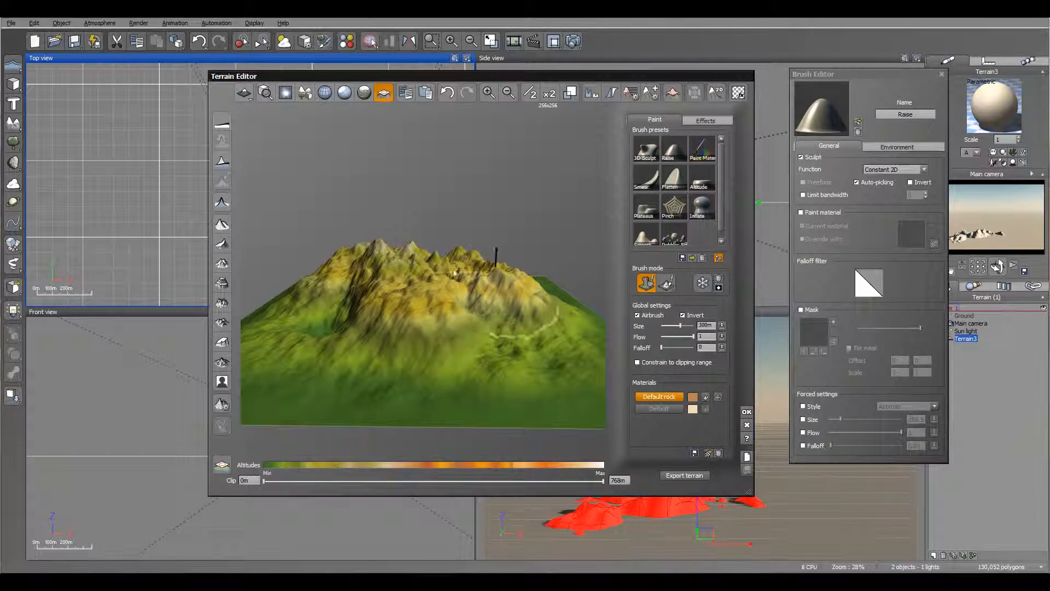
drag(263, 480, 305, 480)
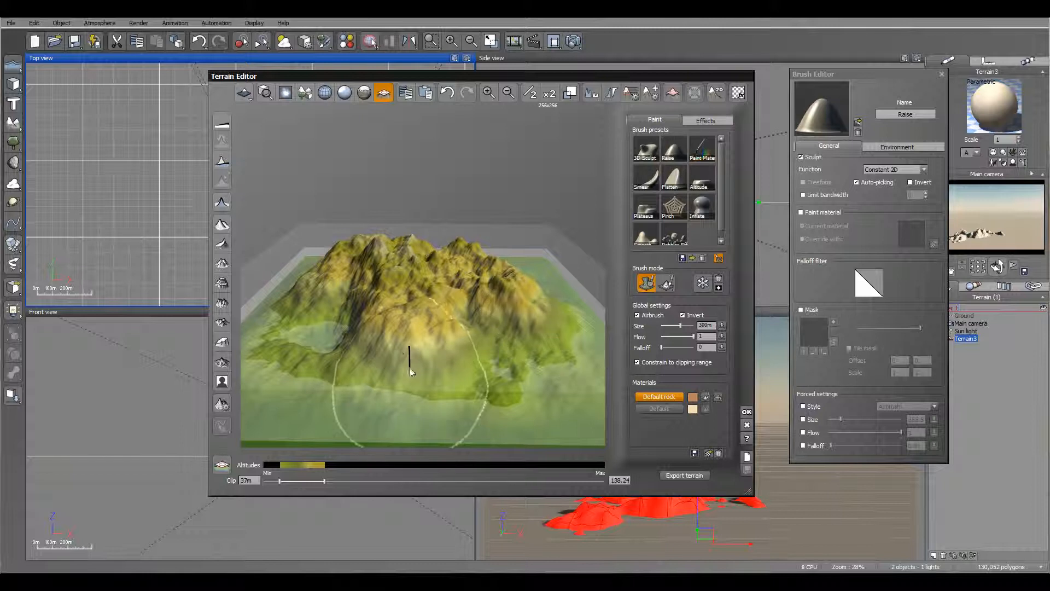
drag(408, 354, 348, 335)
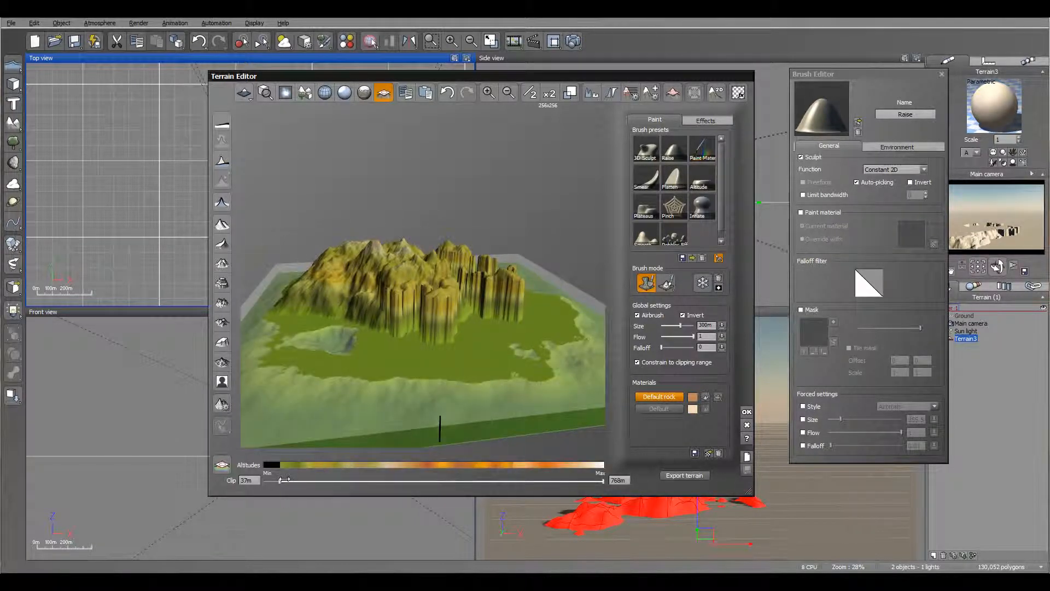
Step: Reset the lower clip to 0 m and lower the upper clip to about 126 m, then confirm
drag(281, 480, 264, 480)
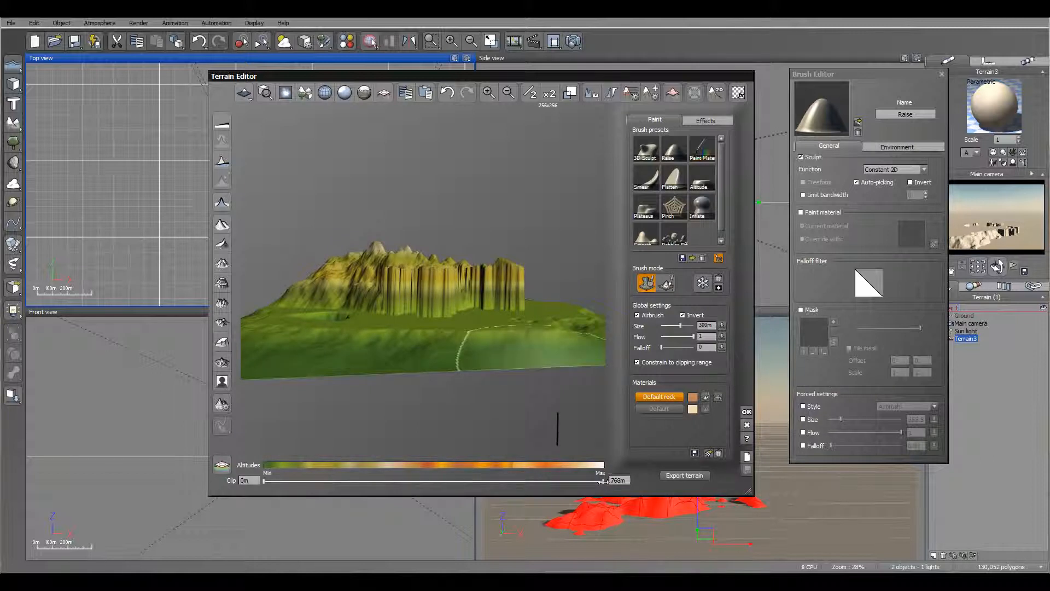
drag(603, 481, 460, 481)
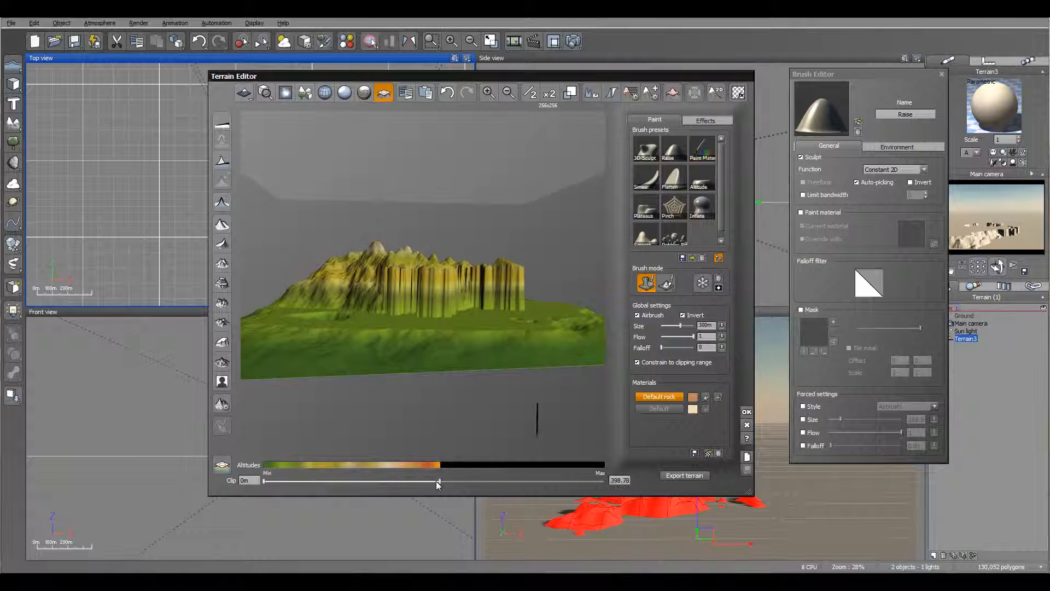
drag(438, 481, 310, 482)
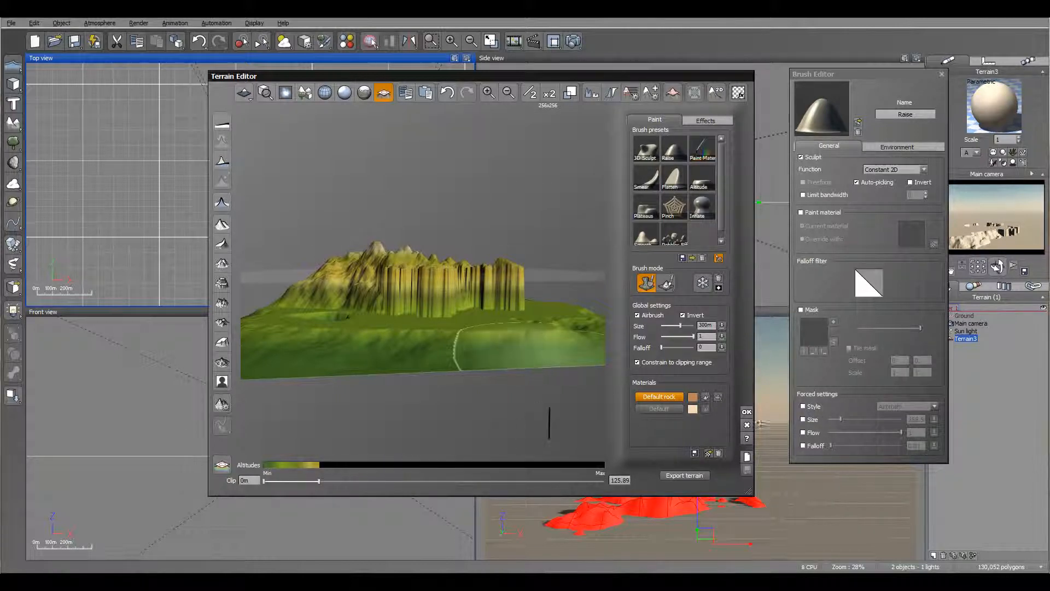
click(744, 411)
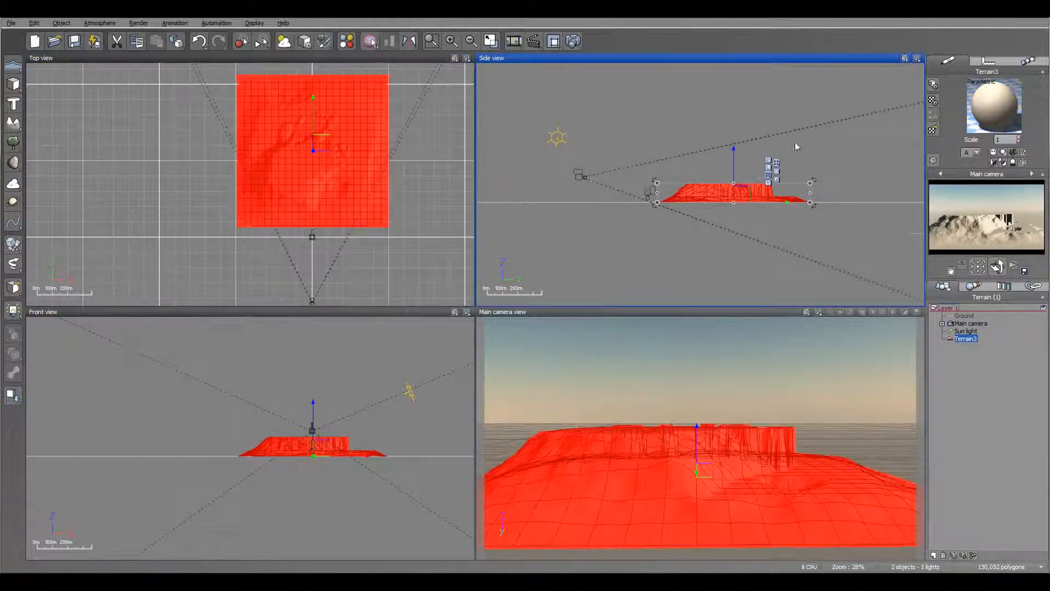
right_click(312, 123)
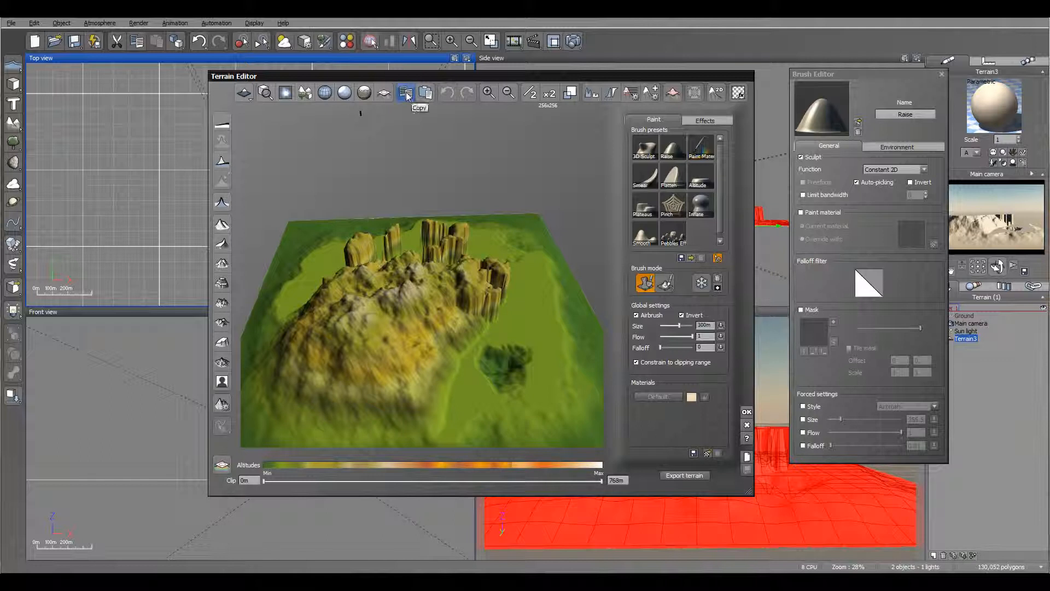
mouse_move(446, 92)
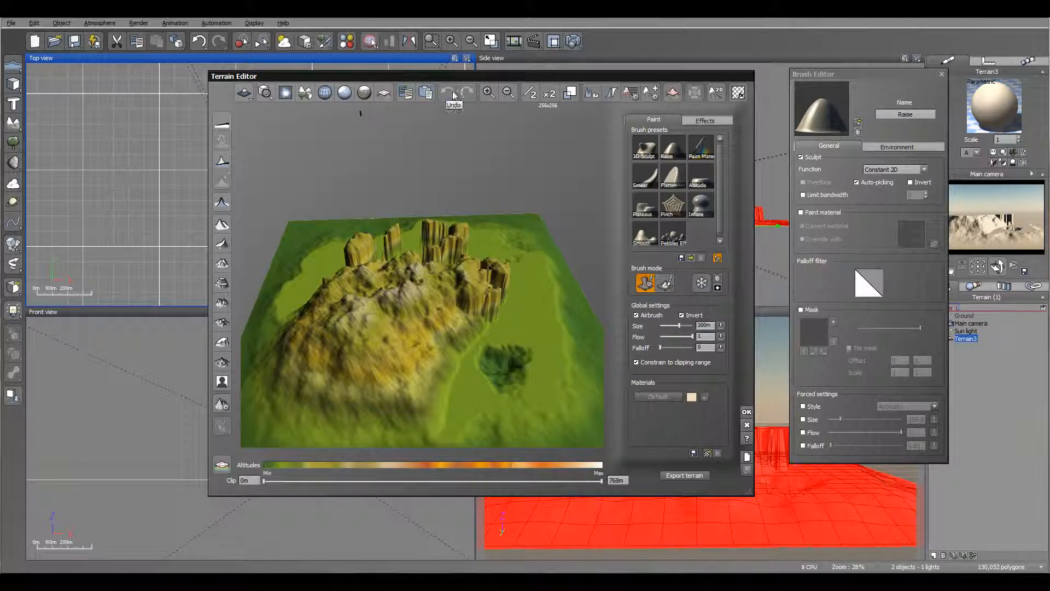
click(530, 92)
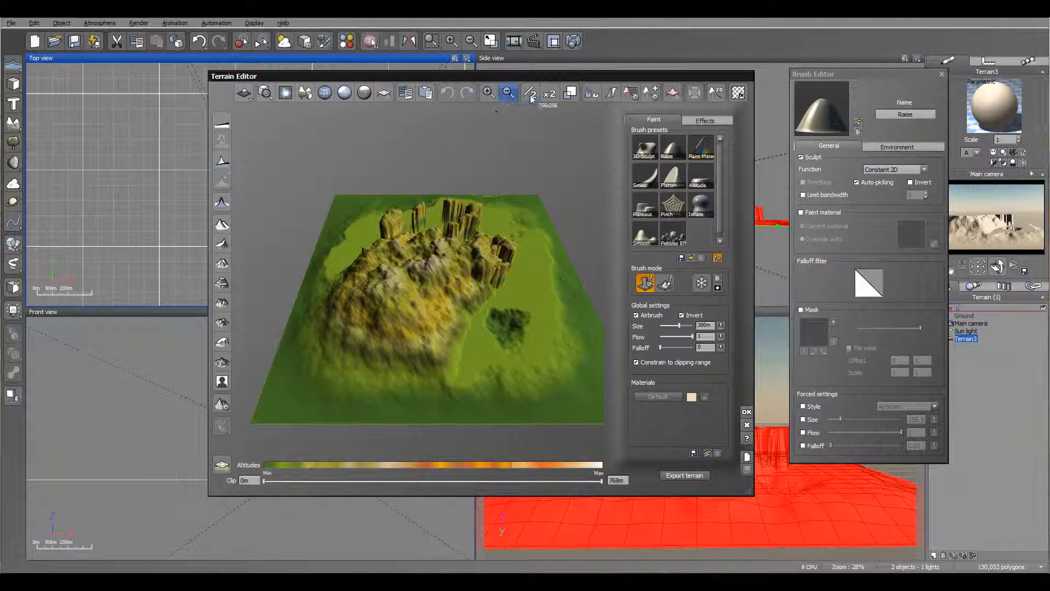
mouse_move(532, 95)
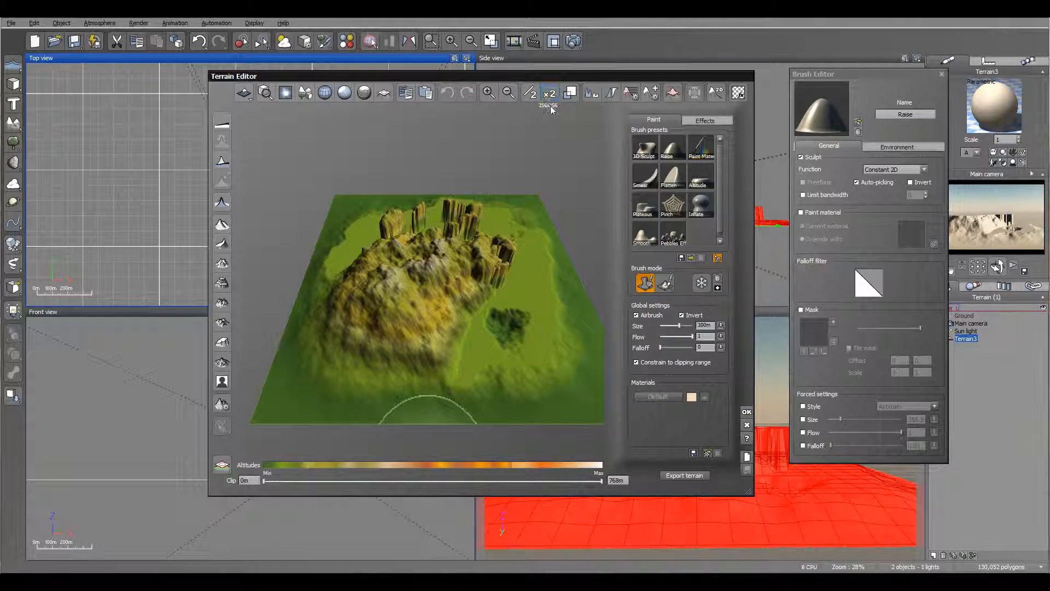
click(569, 92)
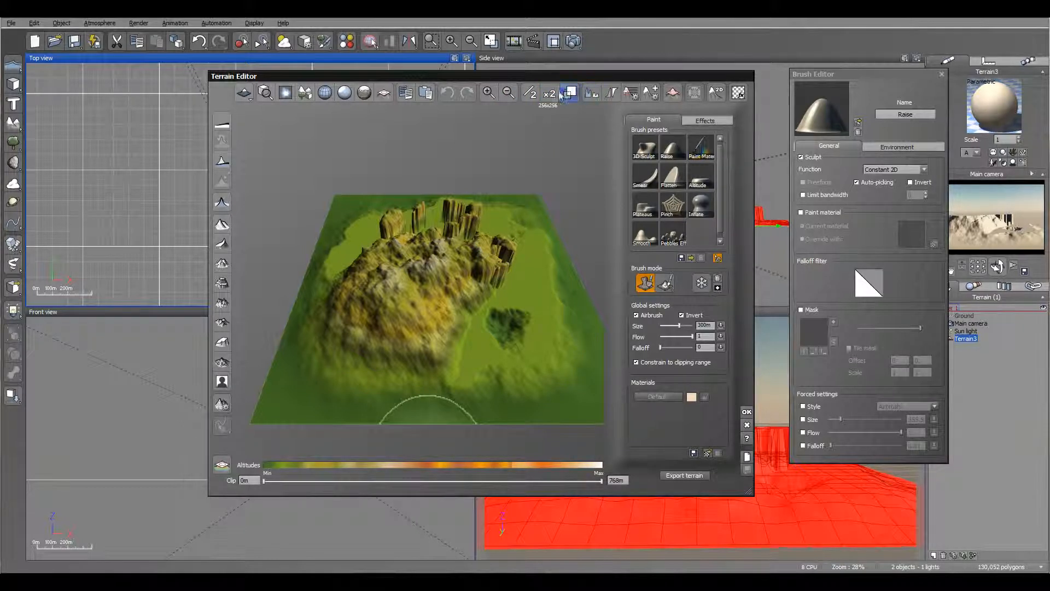
click(549, 92)
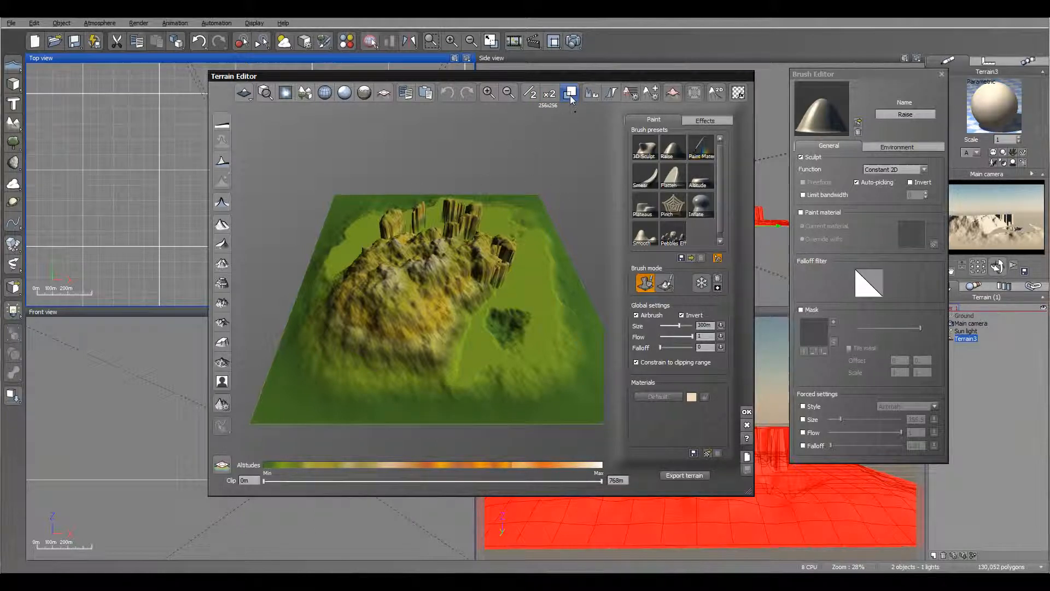
mouse_move(569, 92)
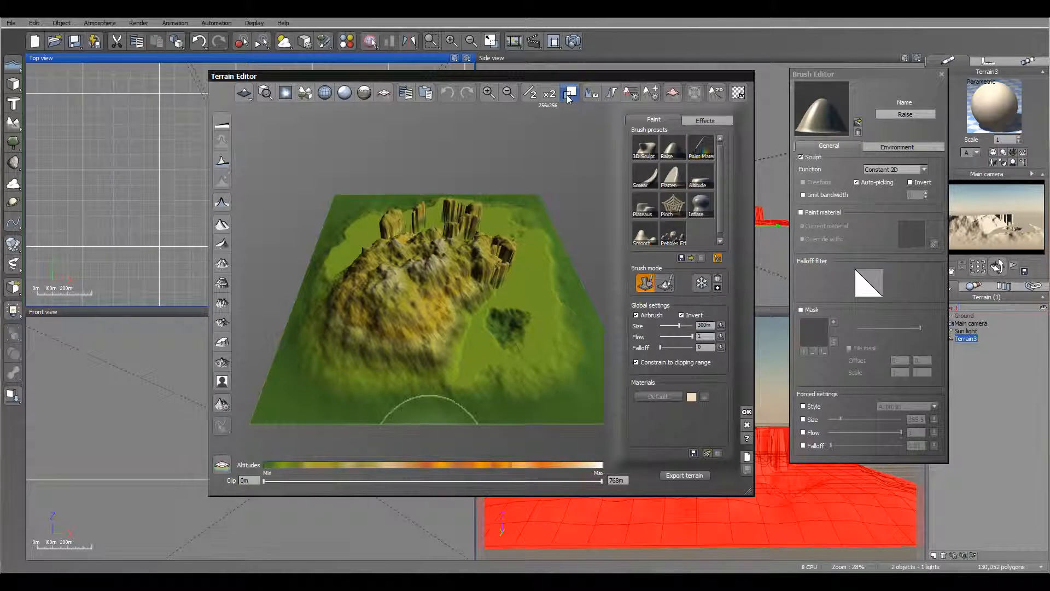
click(569, 91)
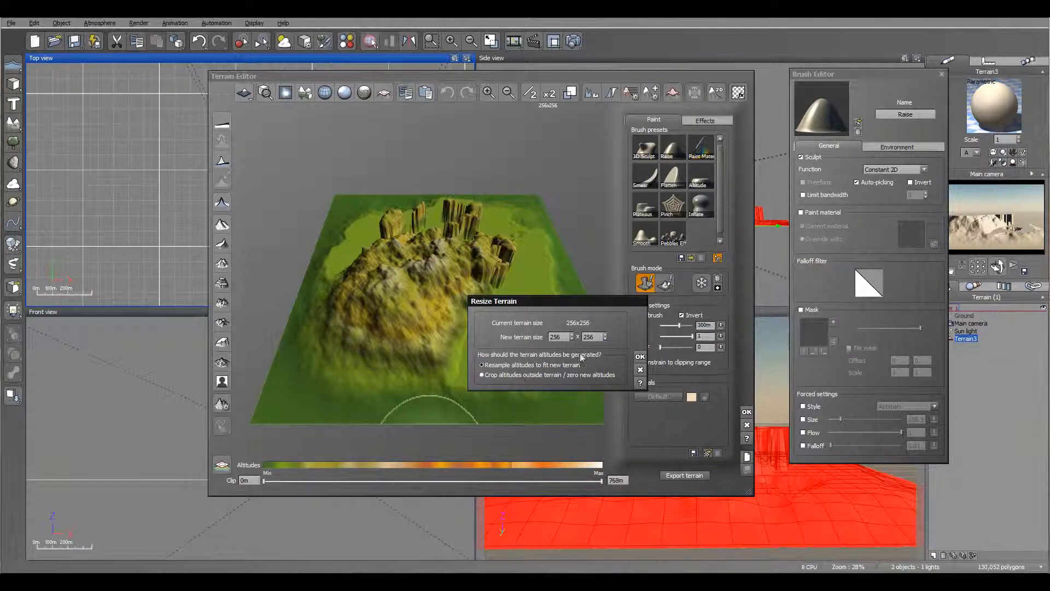
Step: Resample altitudes to fit the 256x256 size and confirm the Resize Terrain dialog
click(481, 374)
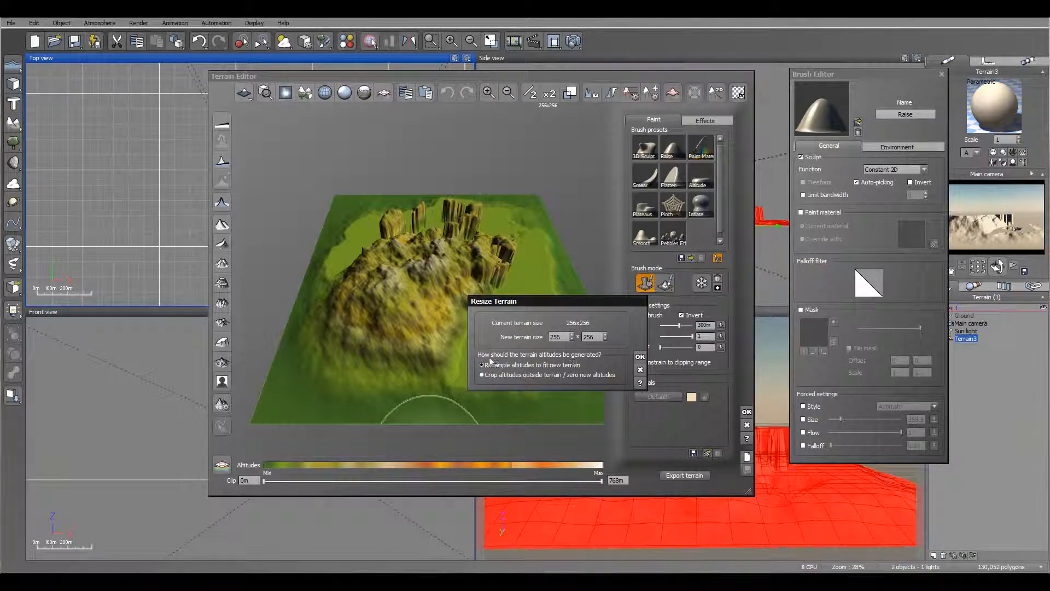
click(481, 374)
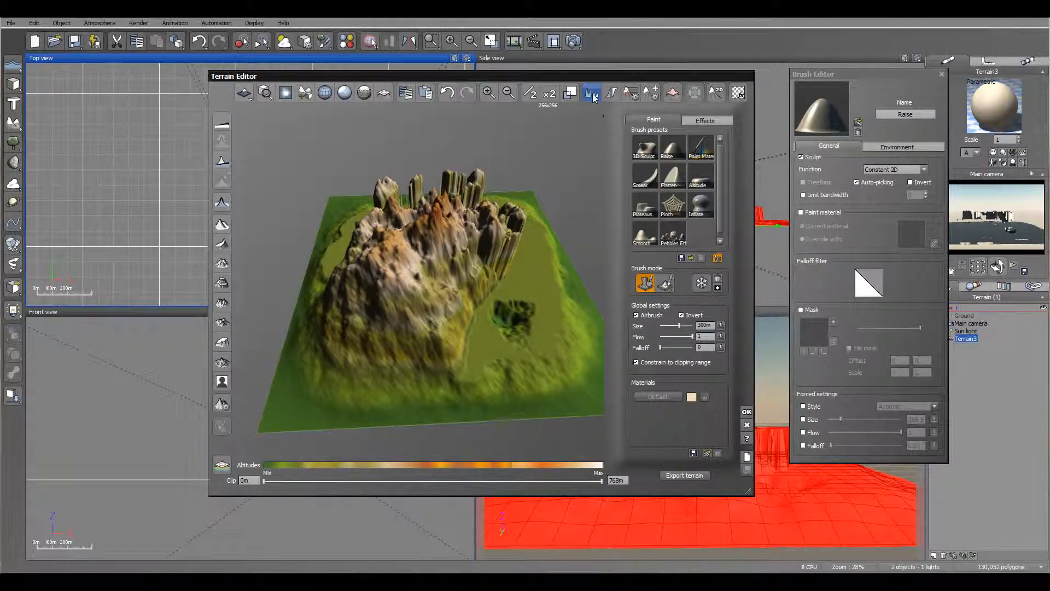
click(609, 92)
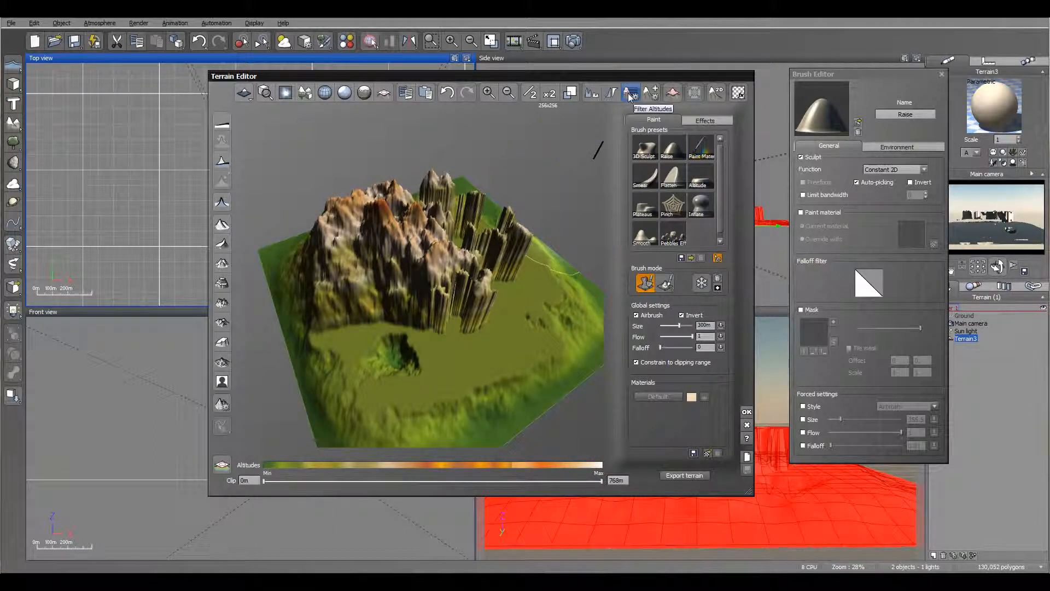
click(629, 91)
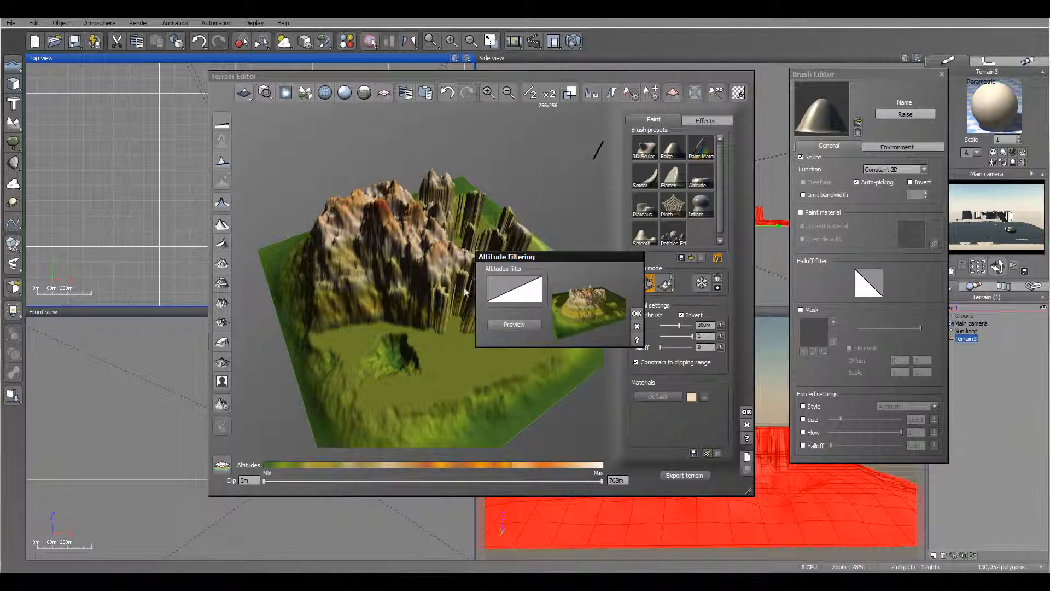
click(514, 325)
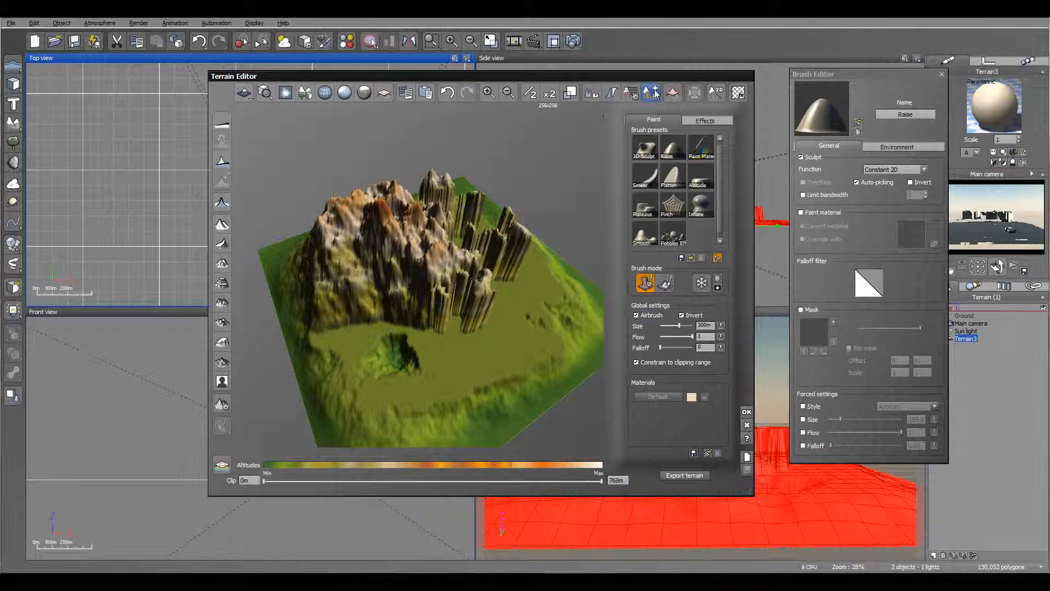
click(653, 91)
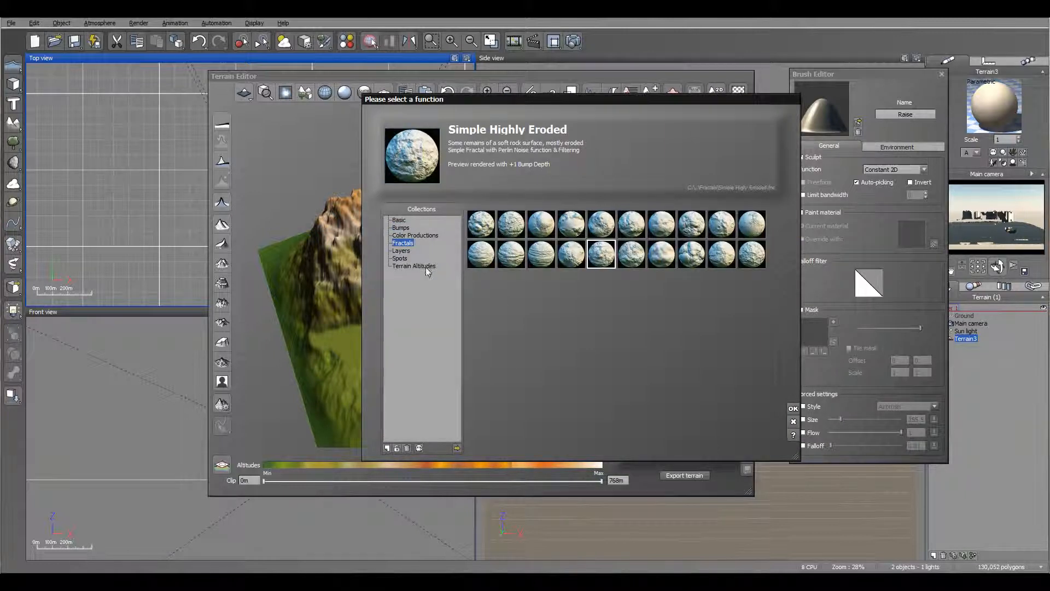
mouse_move(625, 243)
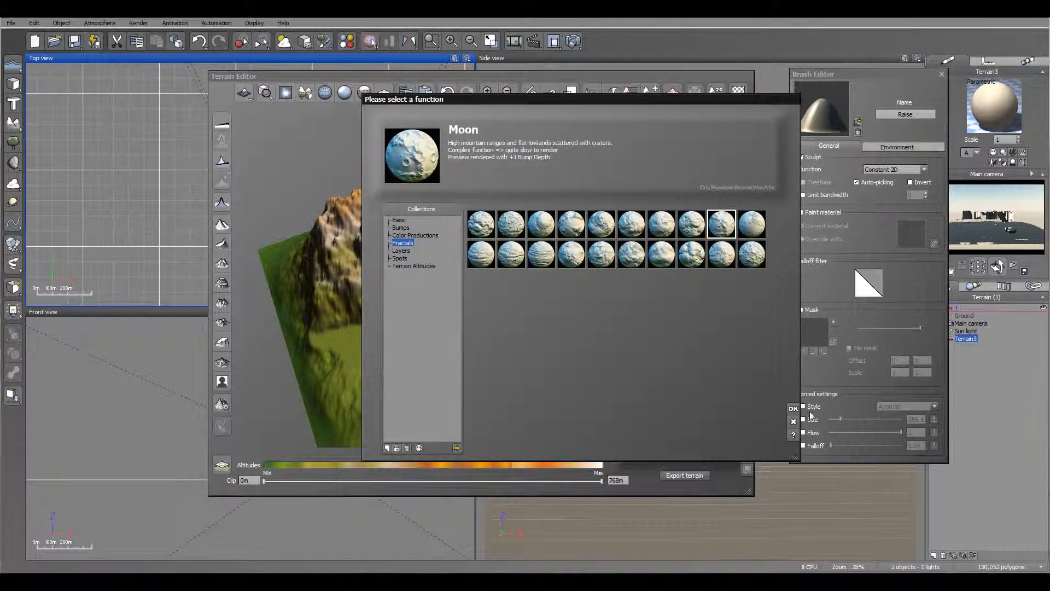
Step: Add a fractal function, wire a Terrain Fractal node to its output, and apply it to the terrain
click(793, 408)
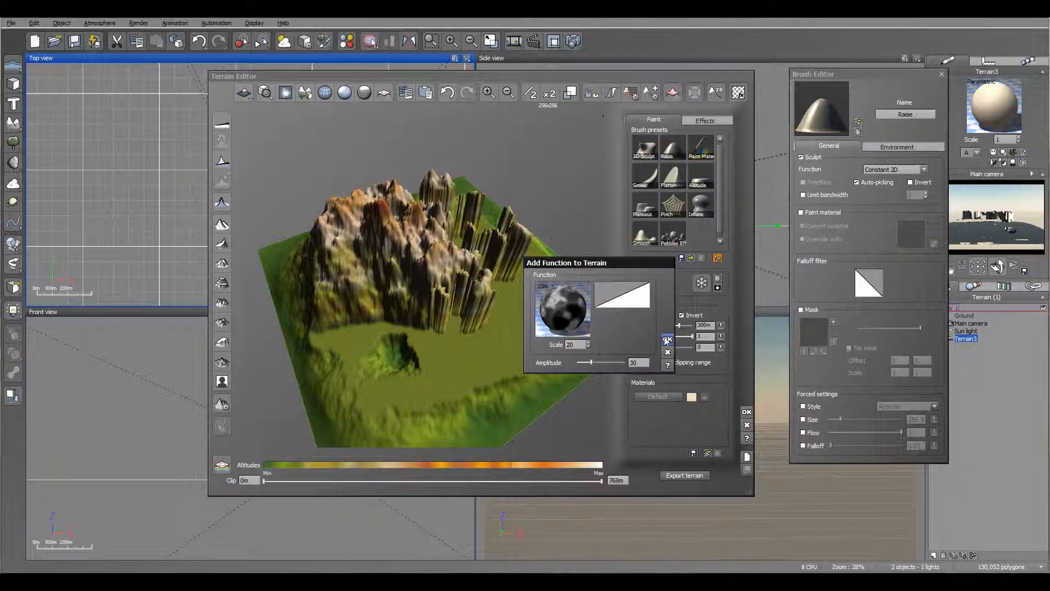
click(666, 340)
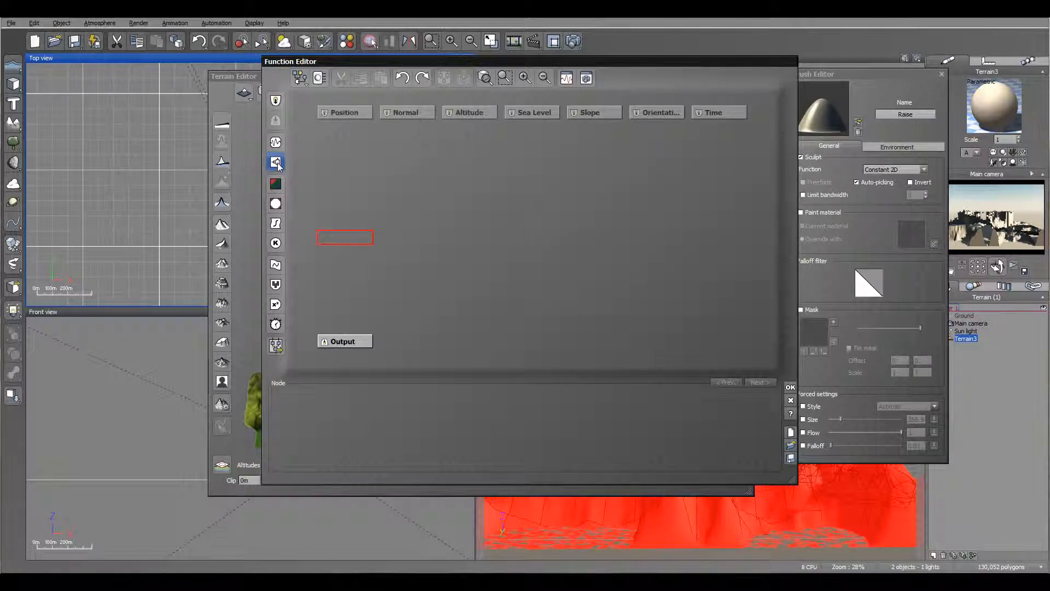
click(276, 162)
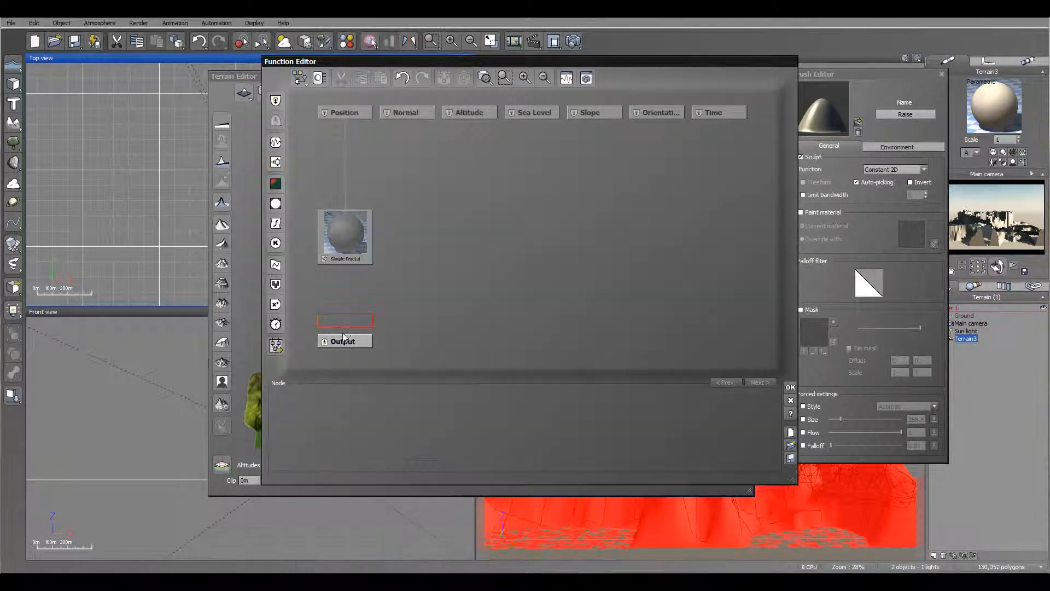
click(343, 341)
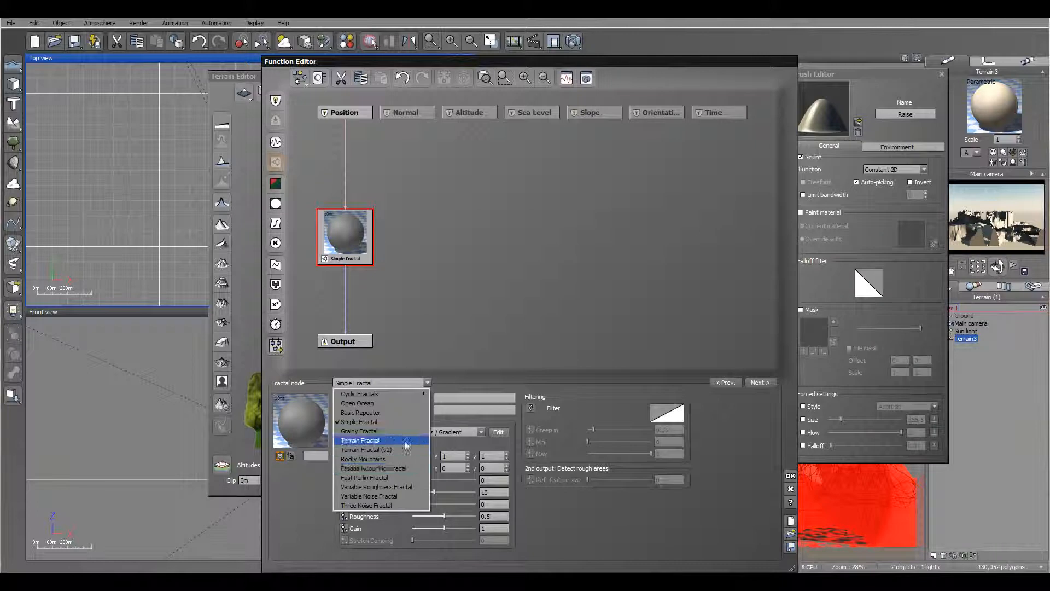
click(360, 439)
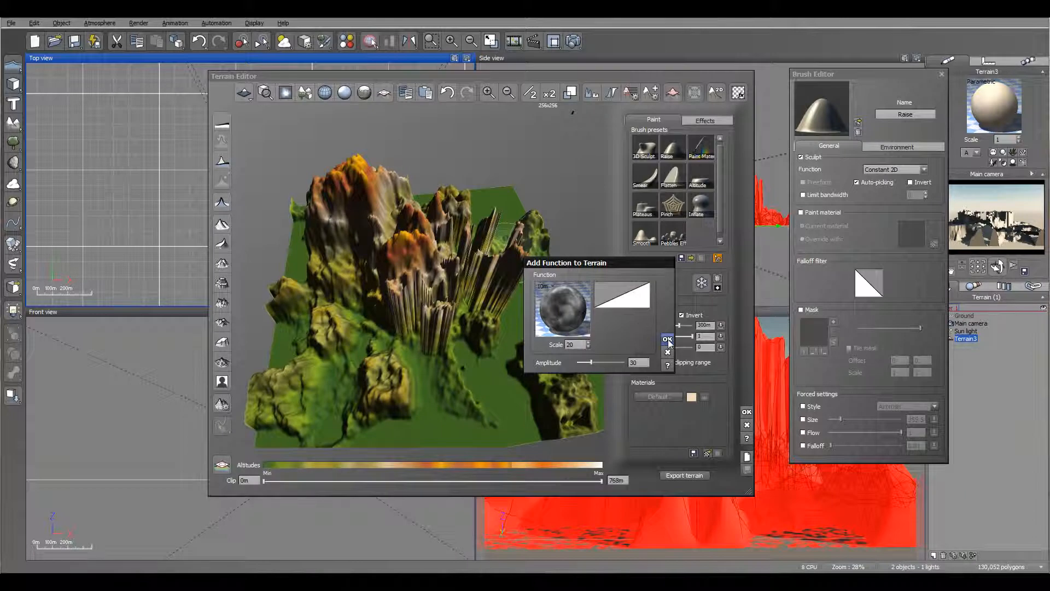
click(666, 339)
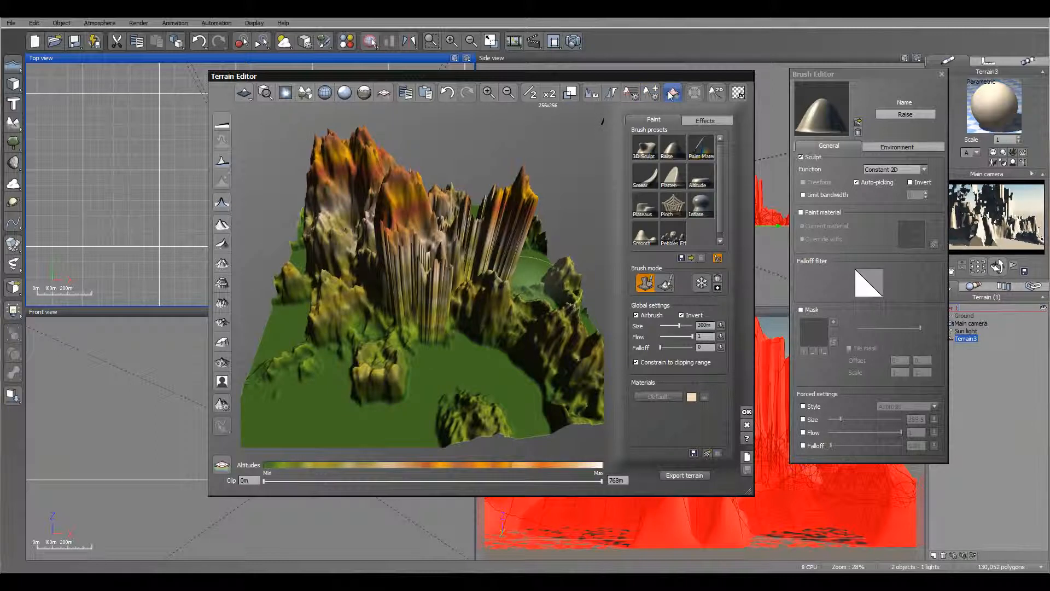
mouse_move(671, 93)
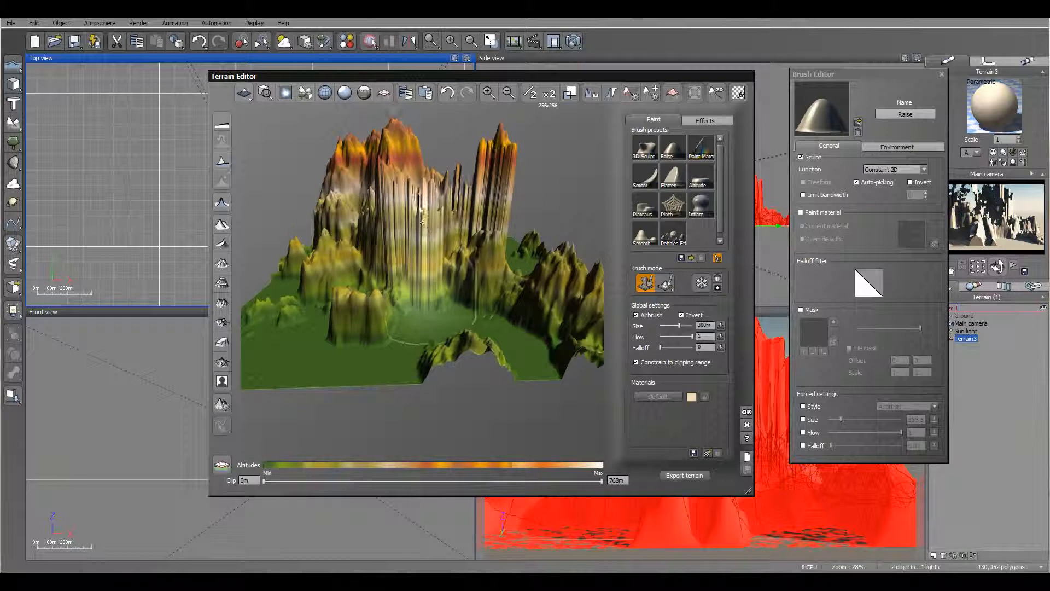
Step: Bring up the Retopologize options with their looseness setting over the roughened terrain
click(324, 92)
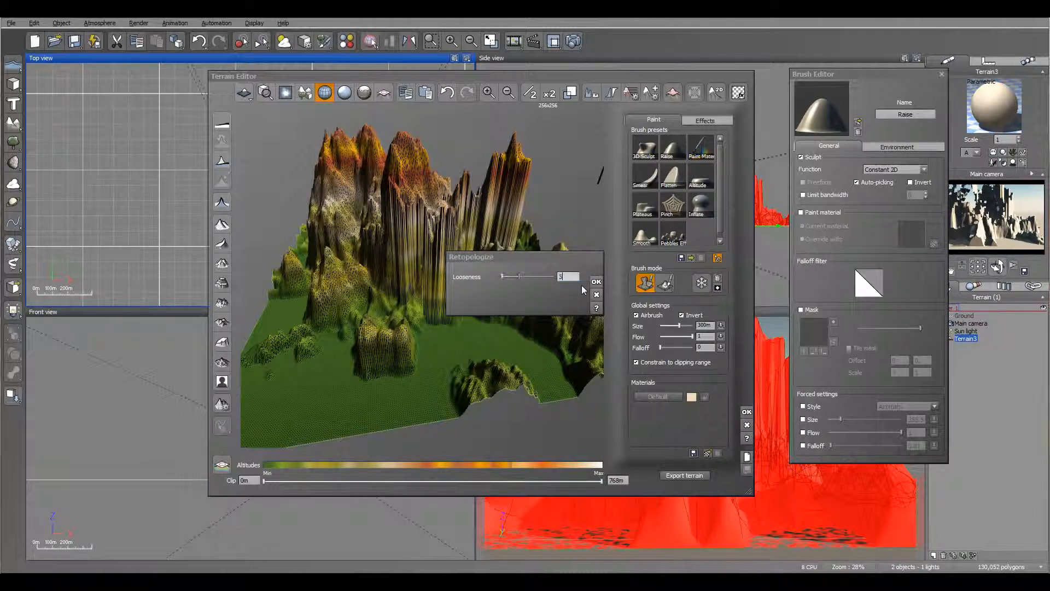
Step: Run Retopologize to smooth the peaks into rounded hills, inspect the preview, then reopen and cancel the dialog
click(595, 281)
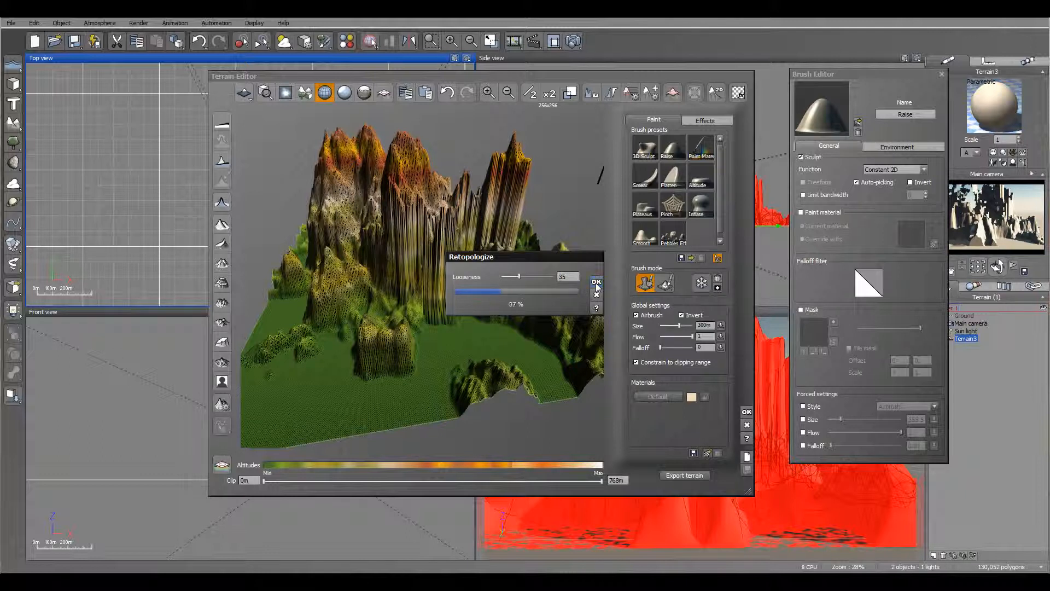
click(595, 281)
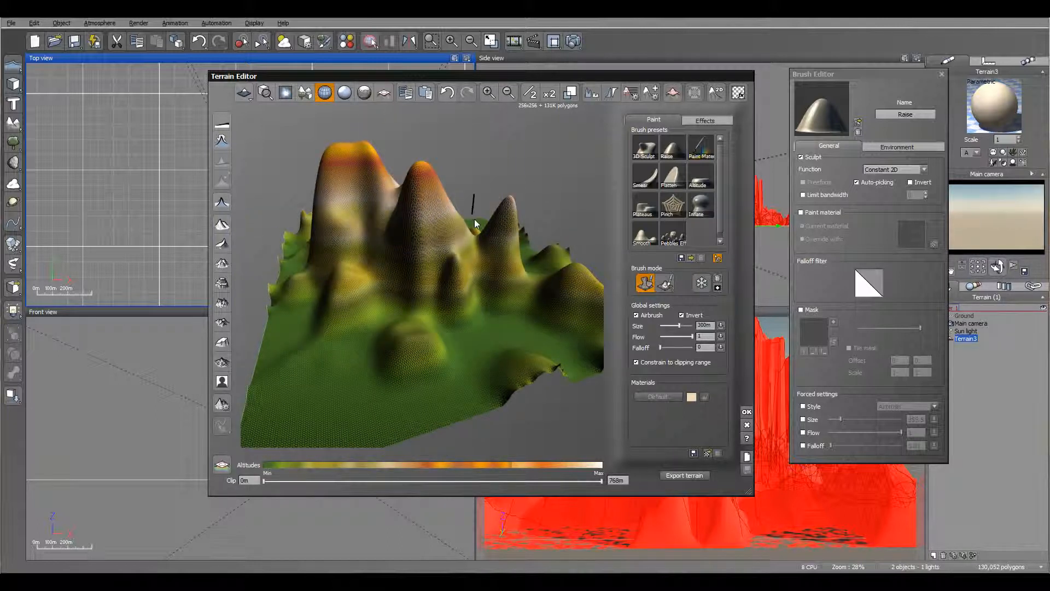
drag(475, 224, 458, 306)
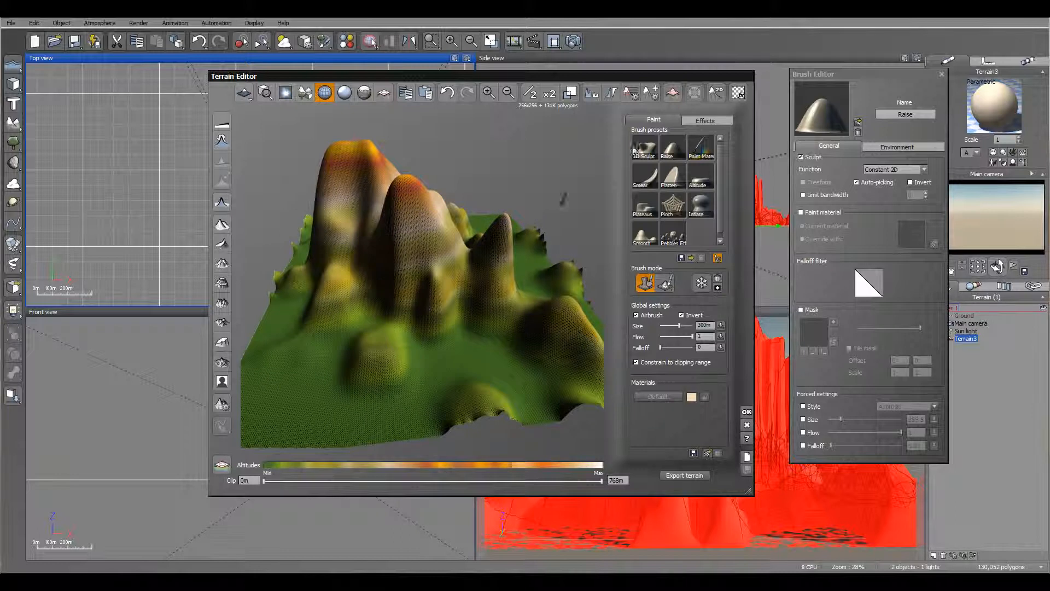
click(610, 92)
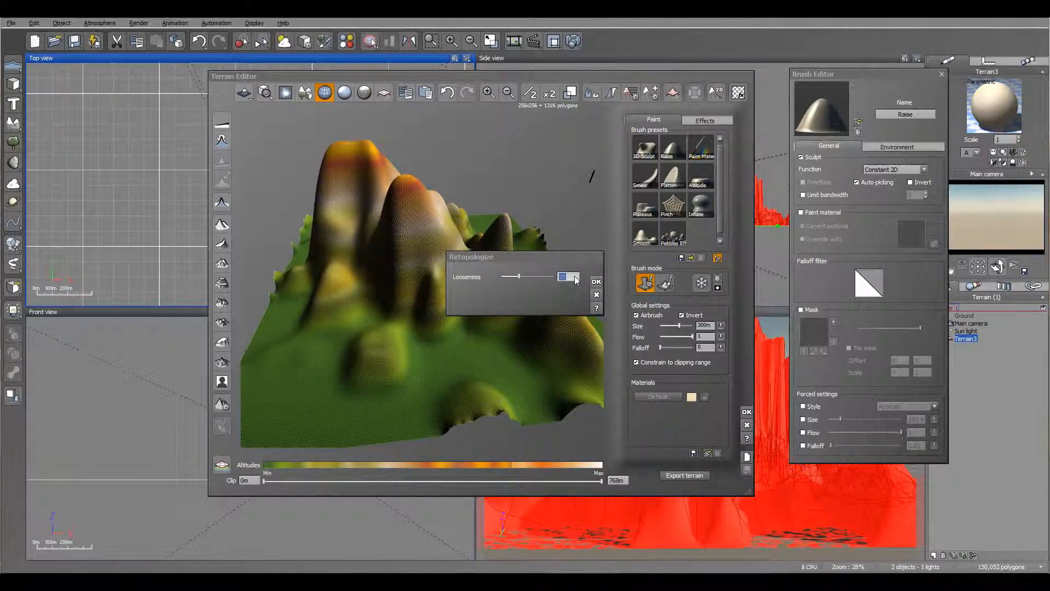
click(595, 281)
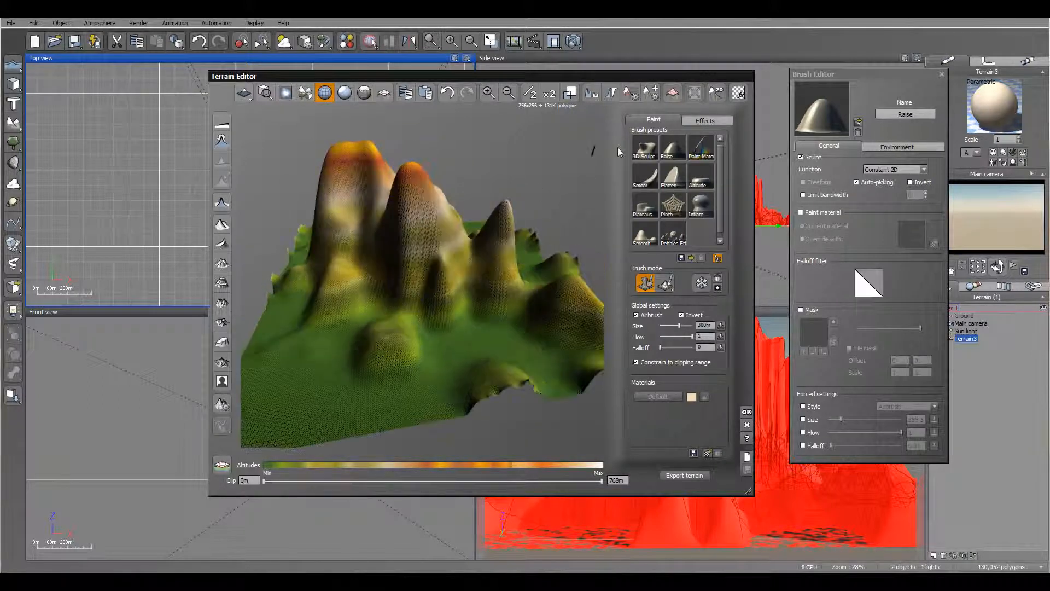
mouse_move(694, 92)
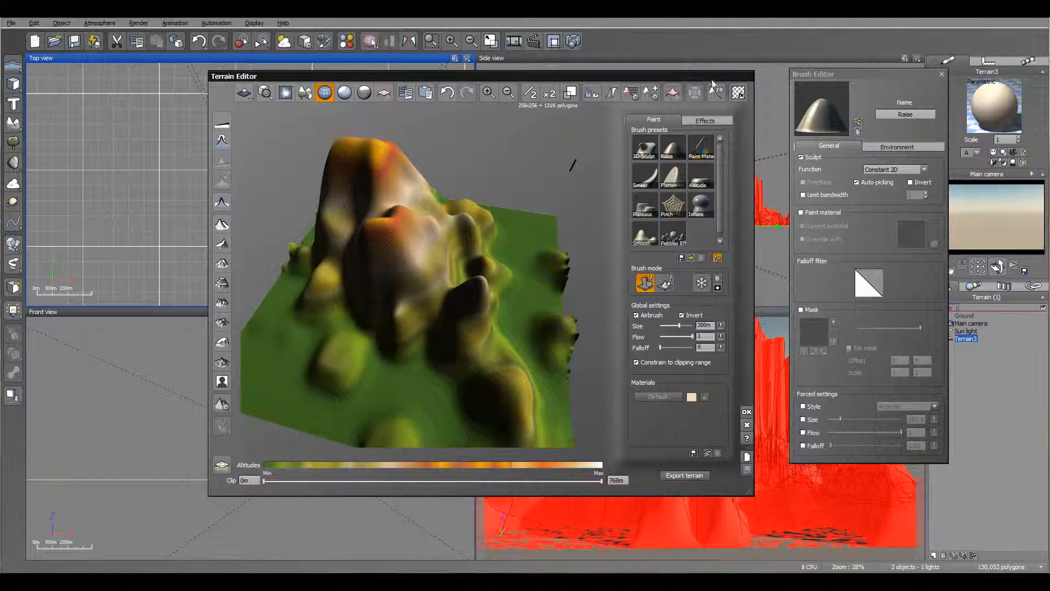
mouse_move(716, 92)
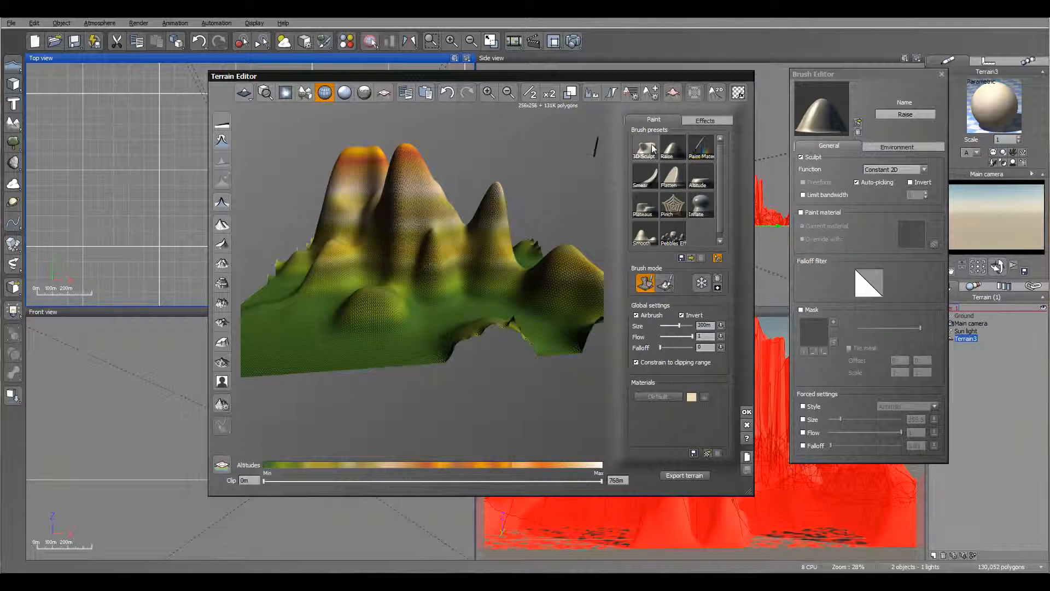
Step: Choose the Raise sculpting brush preset for painting on the smooth terrain
click(643, 149)
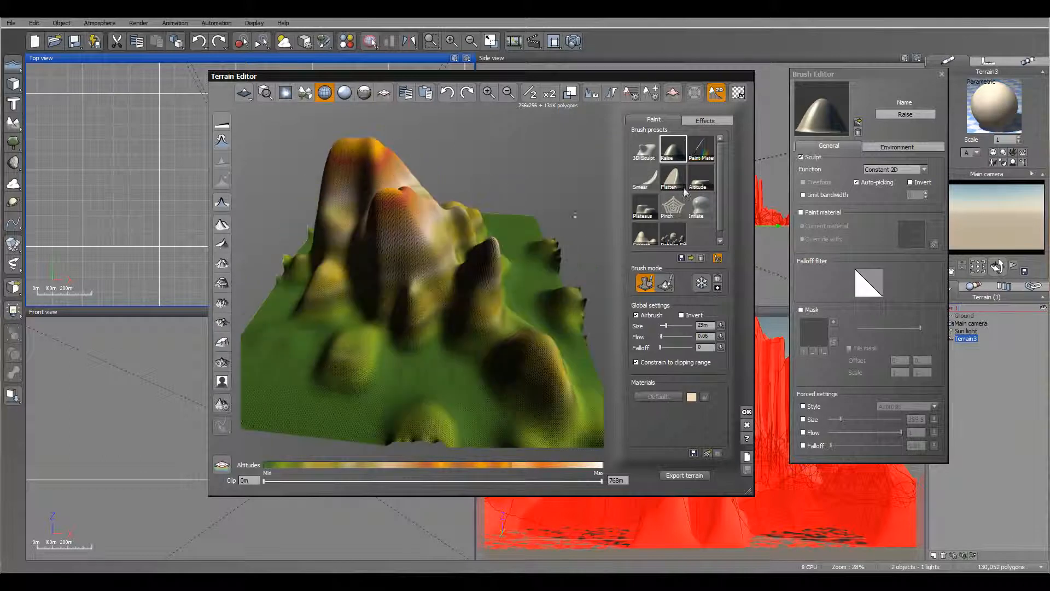
mouse_move(737, 92)
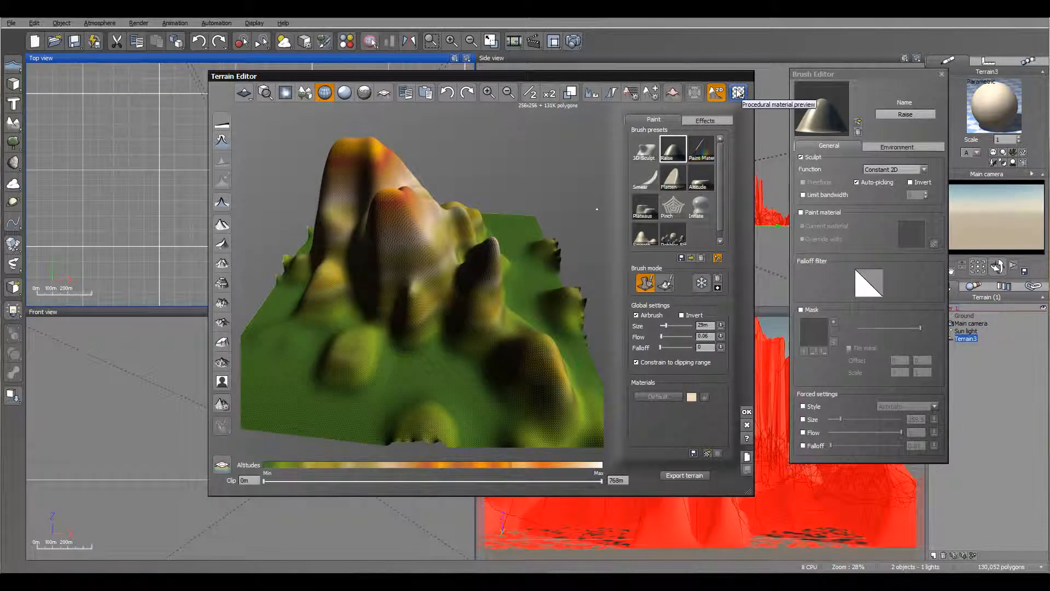